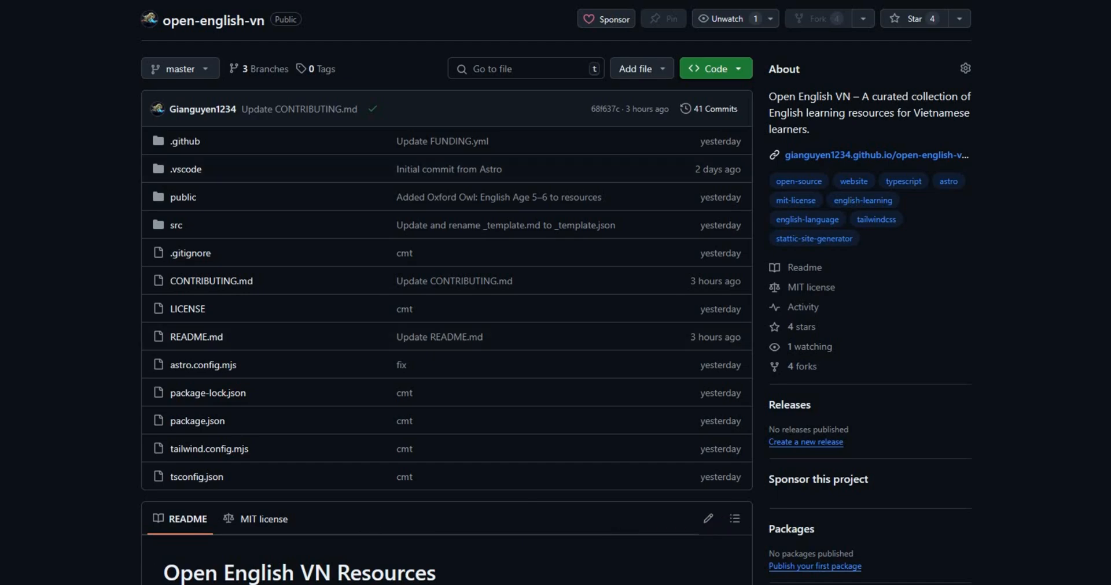
# Step: Go from the project's published website to its GitHub repository, open-english-vn
pyautogui.click(896, 20)
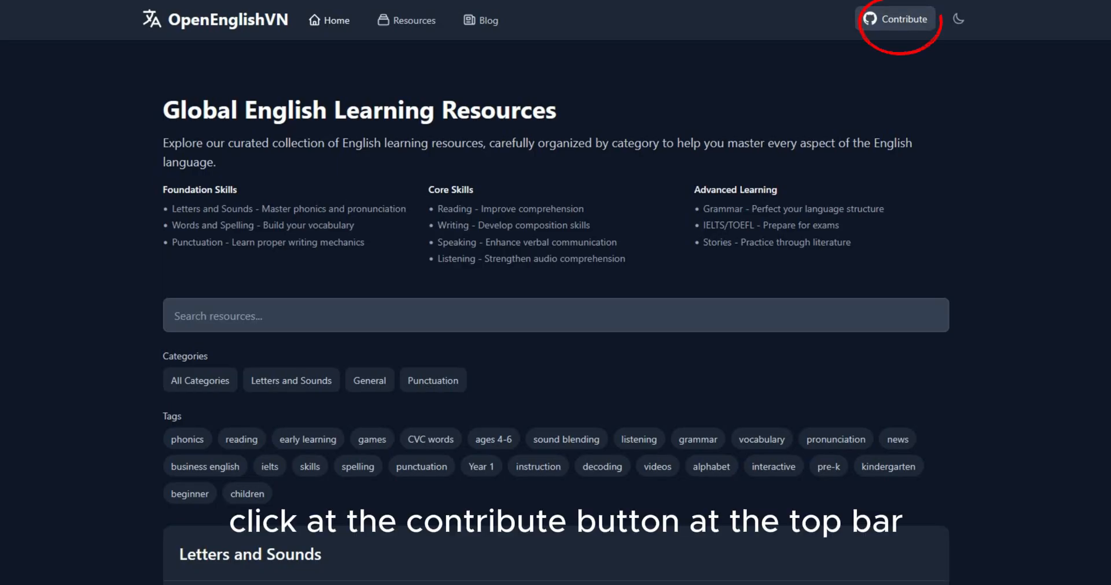
pyautogui.click(904, 19)
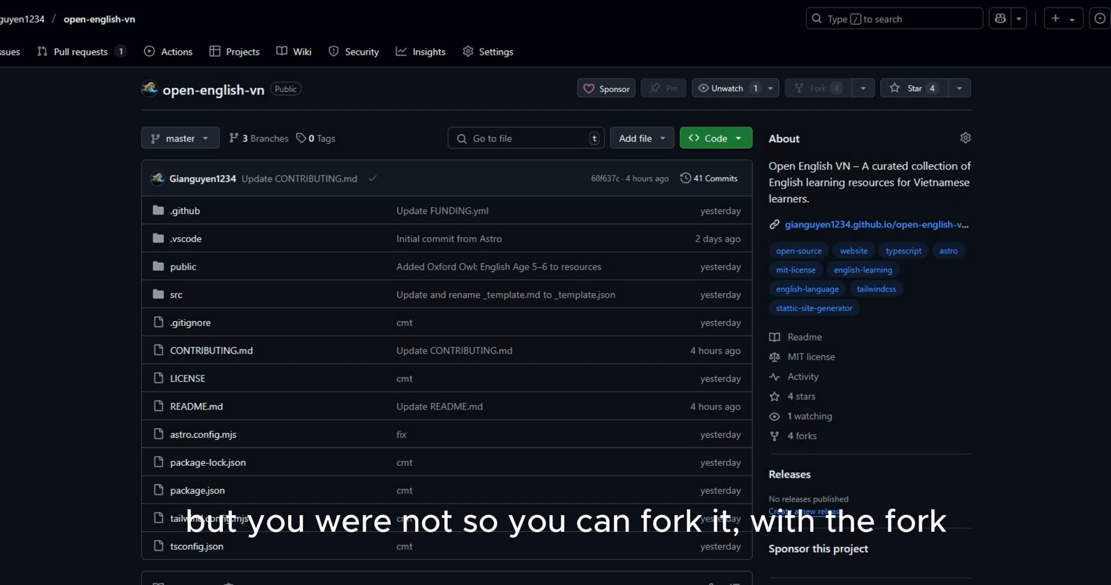
pyautogui.moveTo(817, 88)
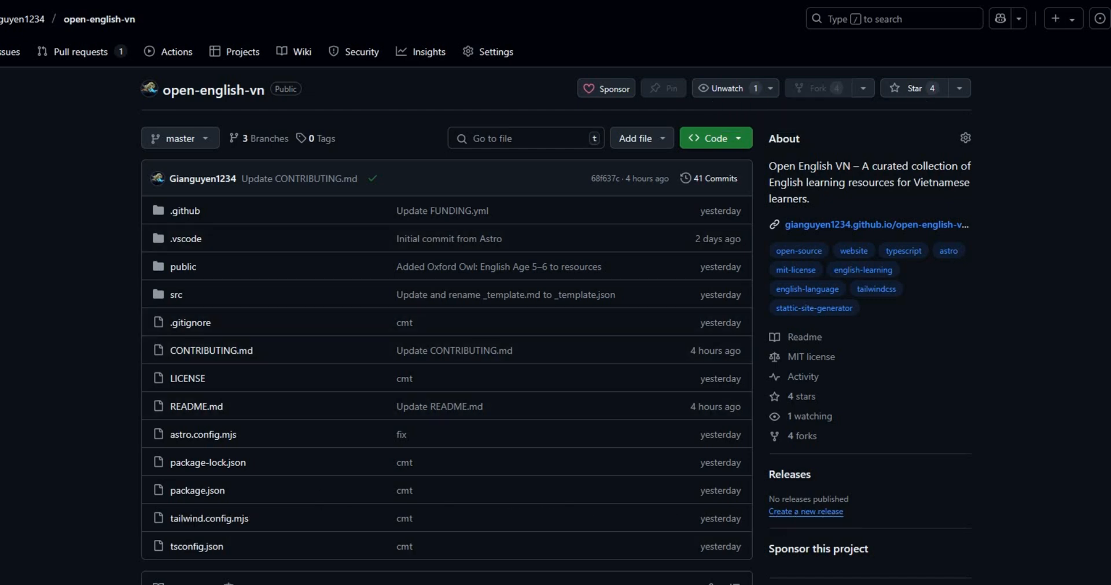
pyautogui.scroll(-3)
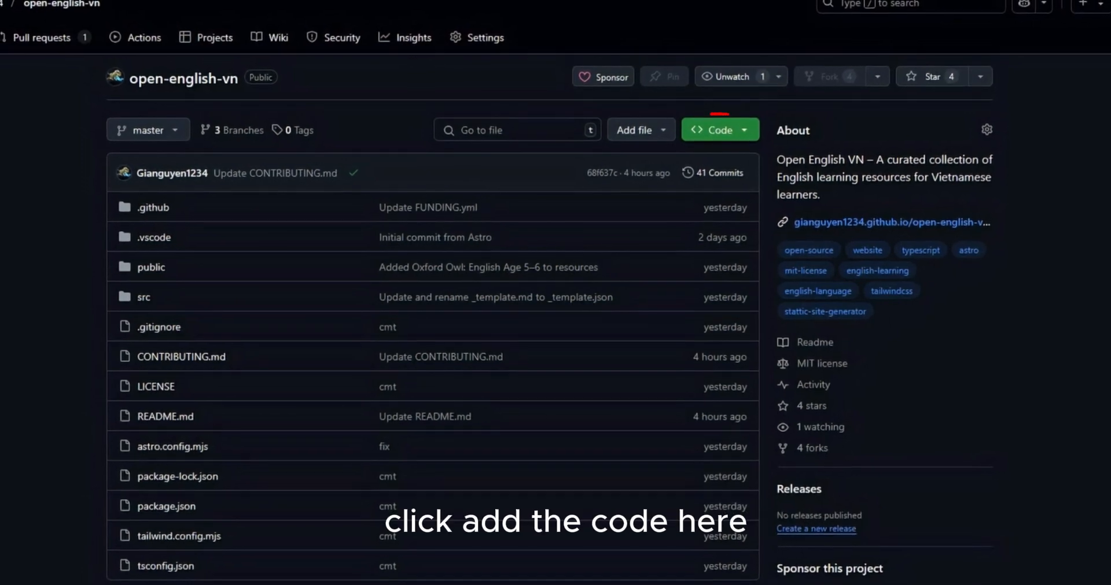
# Step: Launch the existing glorious space succotash codespace from the Code button's Codespaces list
pyautogui.click(715, 131)
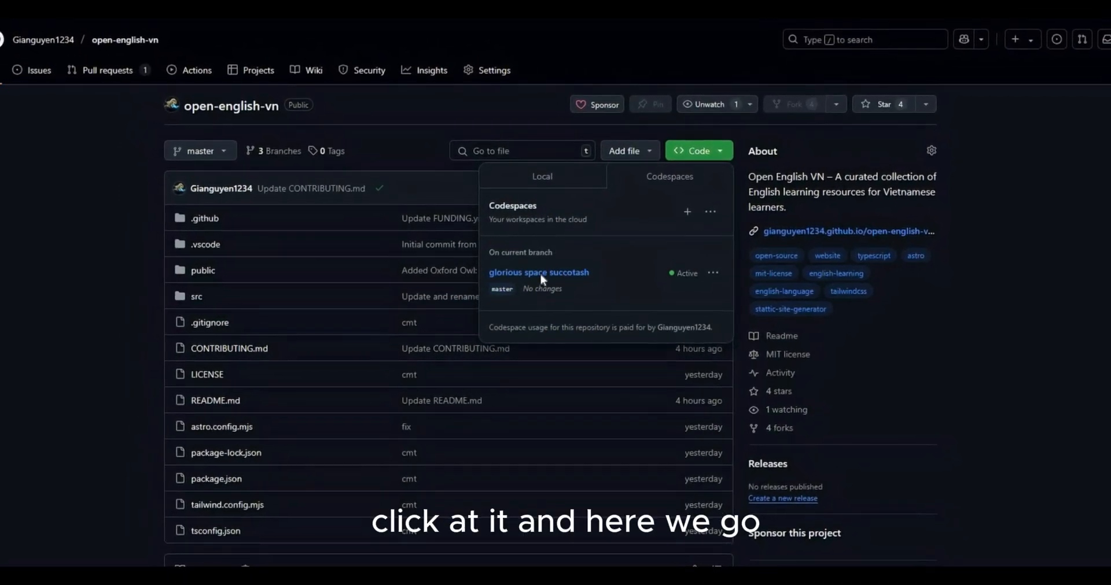
pyautogui.click(538, 272)
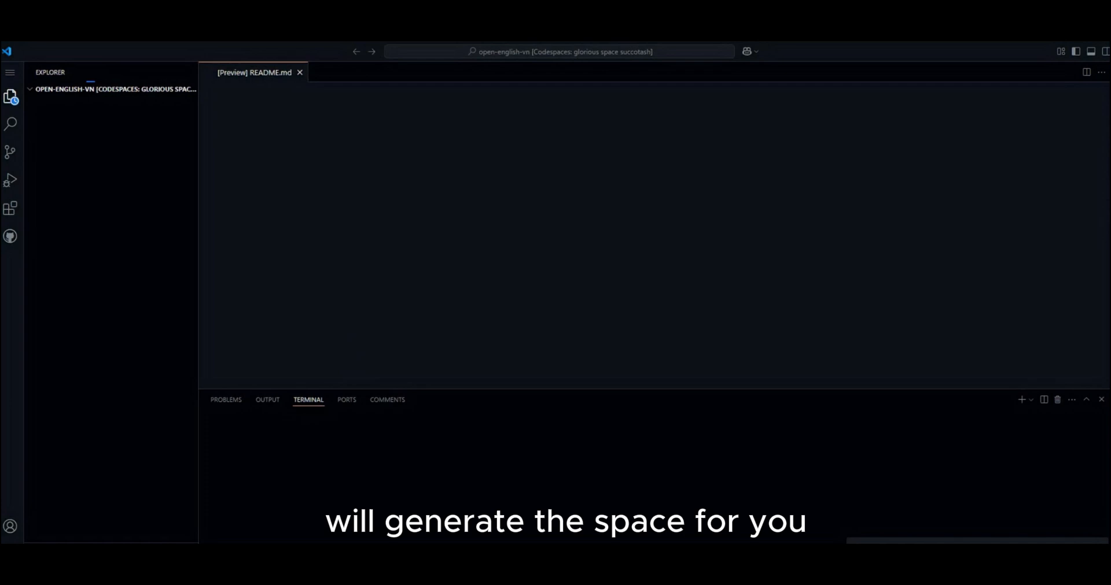
# Step: Let the codespace load until the Explorer file list and bash terminal appear
pyautogui.click(84, 89)
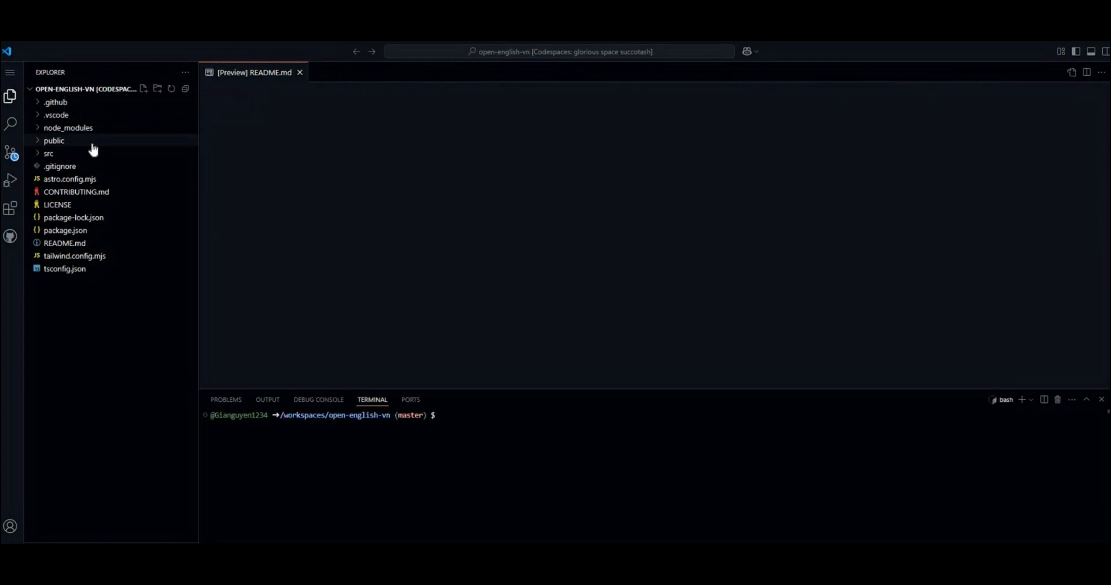
pyautogui.scroll(-3)
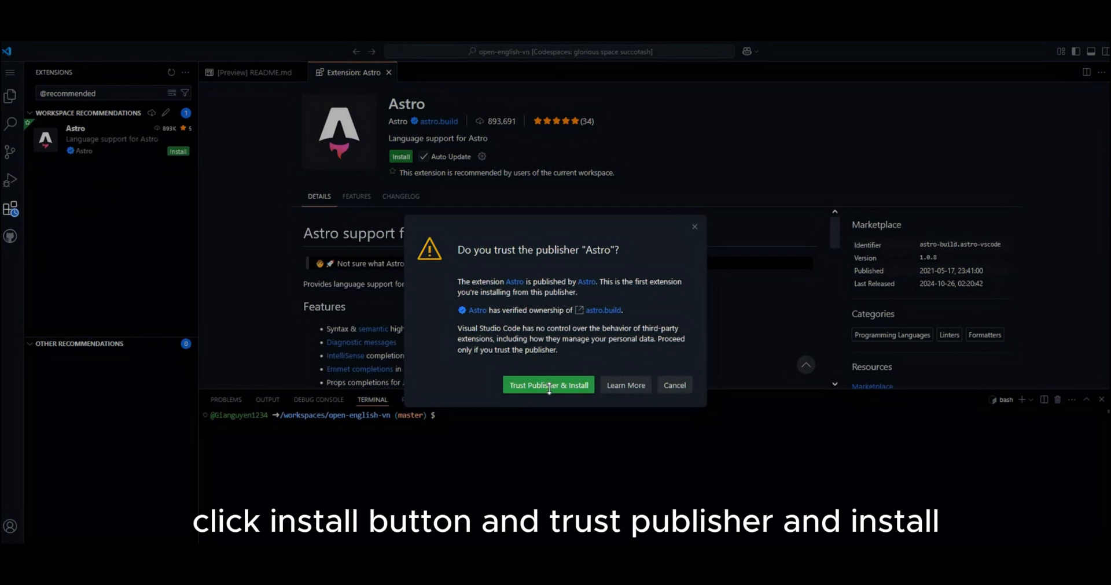
# Step: Trust the Astro publisher and install the recommended Astro extension
pyautogui.click(547, 386)
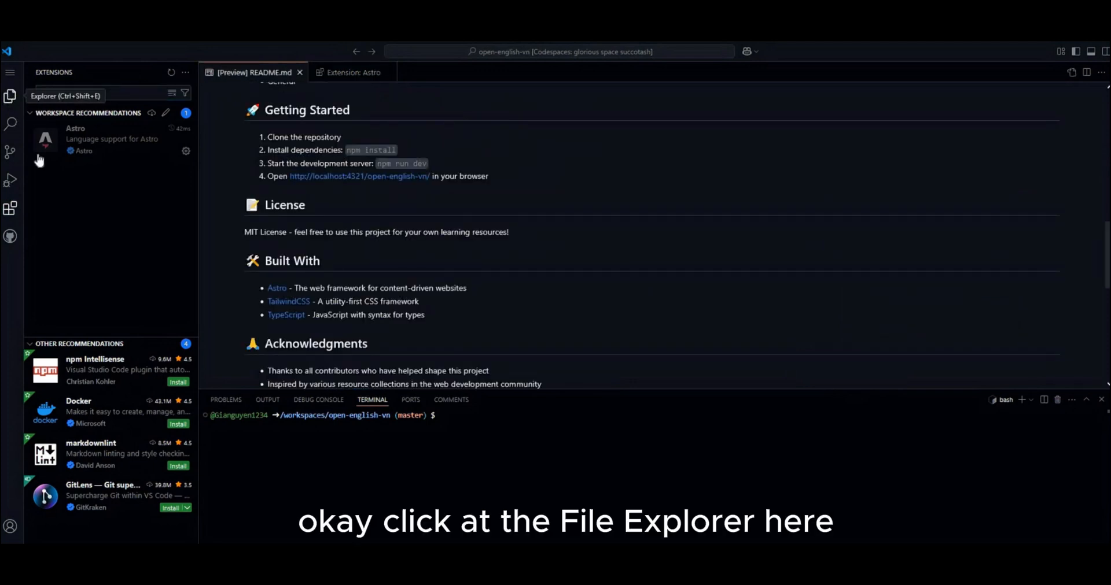
# Step: Restore the Explorer beside the README preview and scroll to its Contributing steps
pyautogui.click(11, 96)
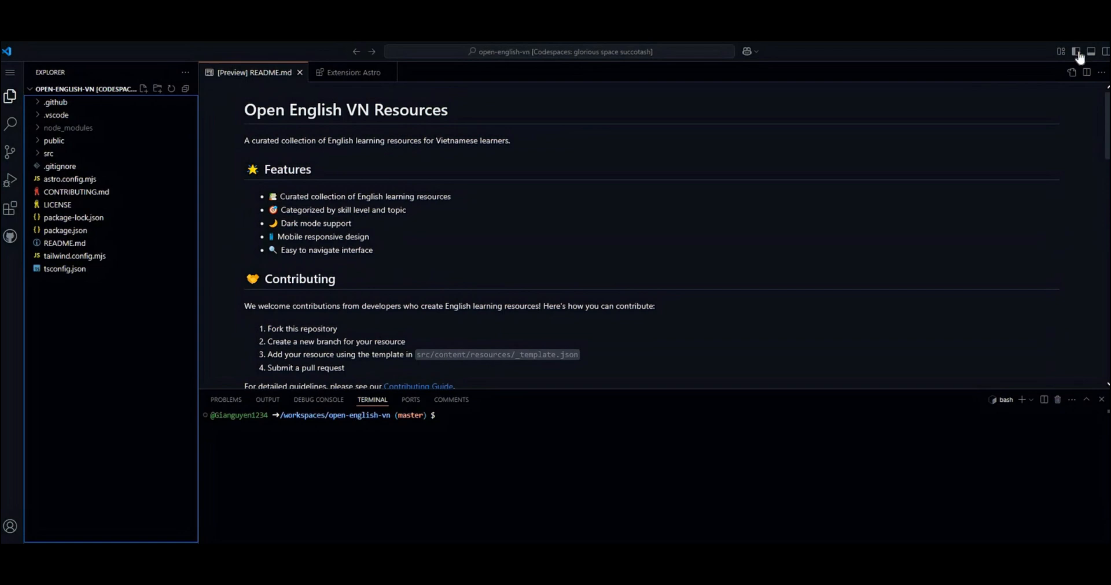
pyautogui.click(1075, 51)
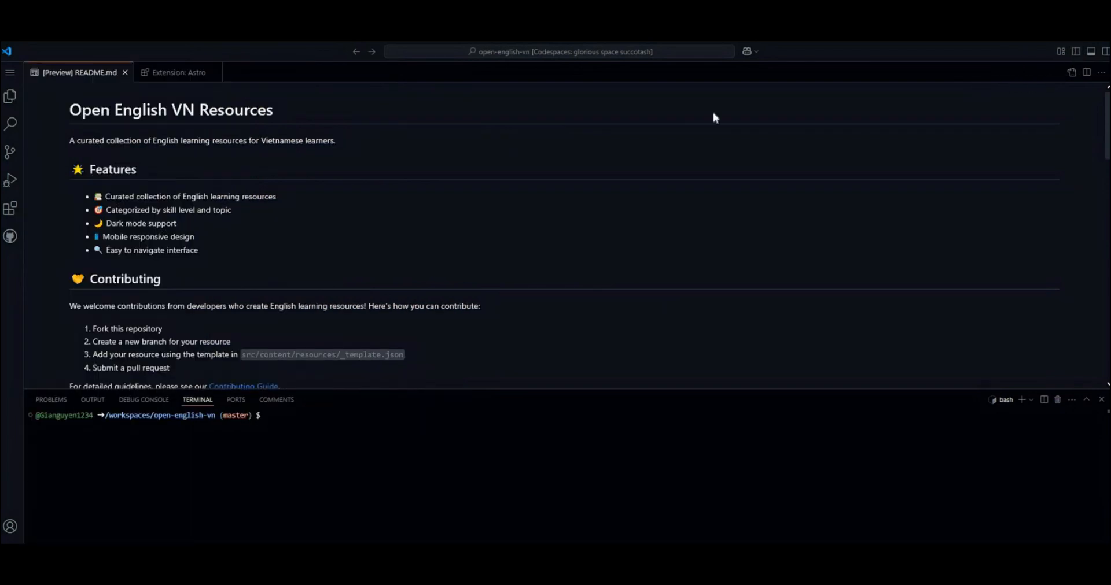
pyautogui.click(10, 96)
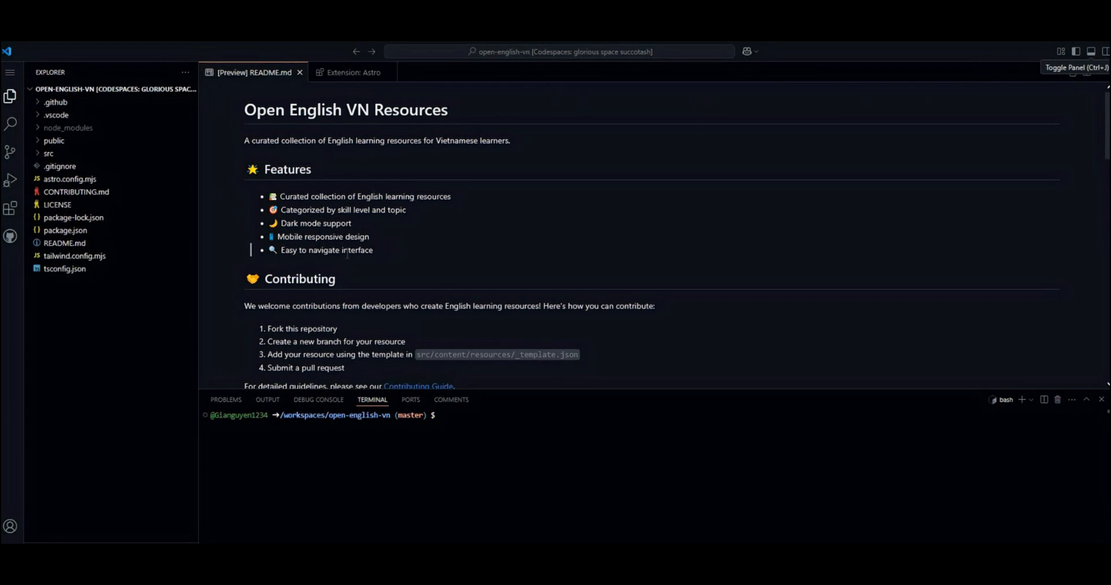
pyautogui.scroll(-3)
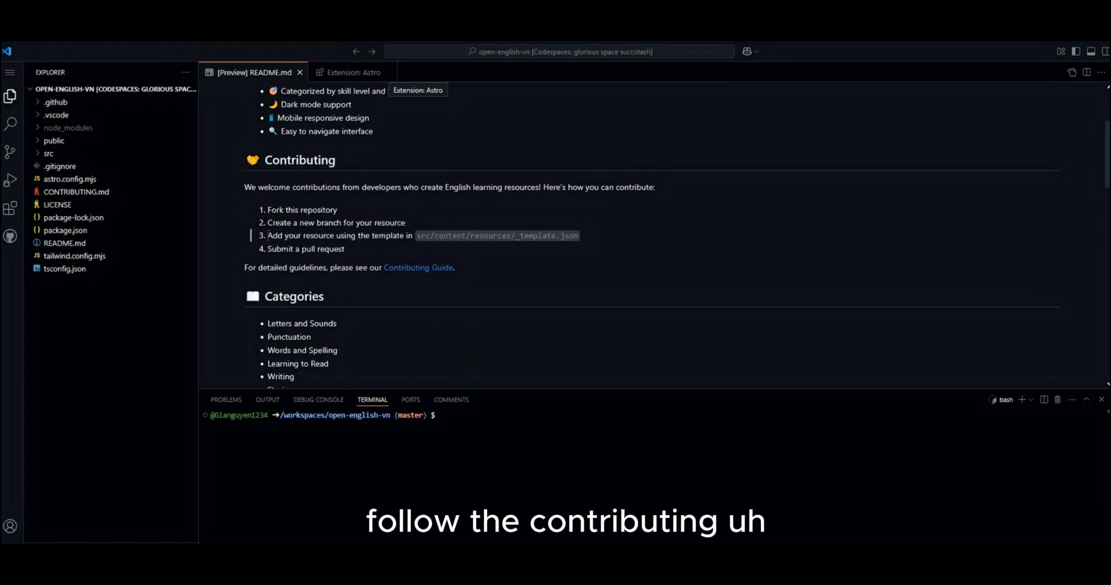
pyautogui.doubleClick(300, 235)
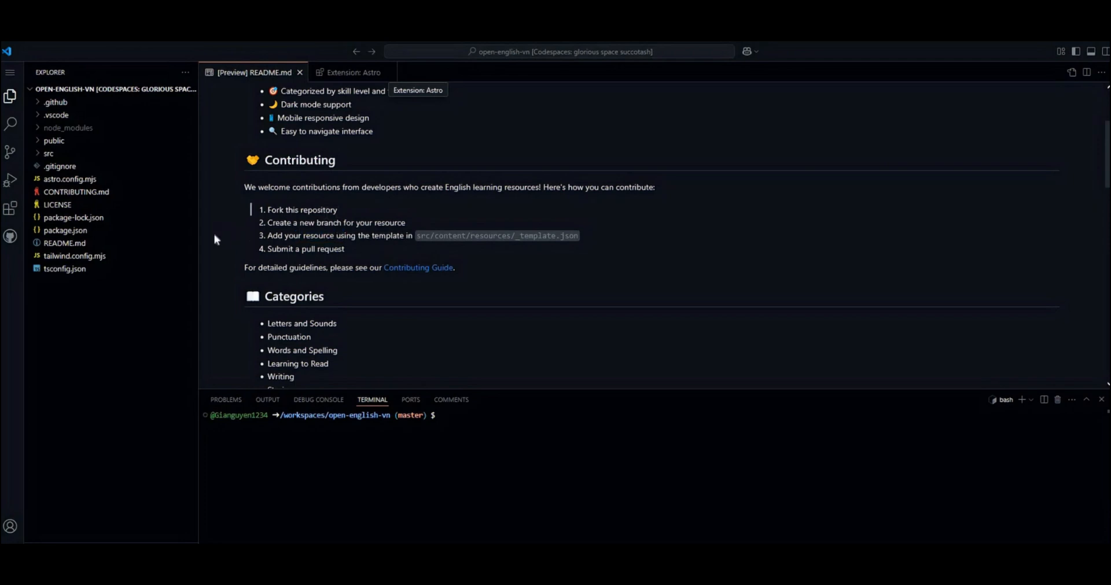
pyautogui.moveTo(388, 281)
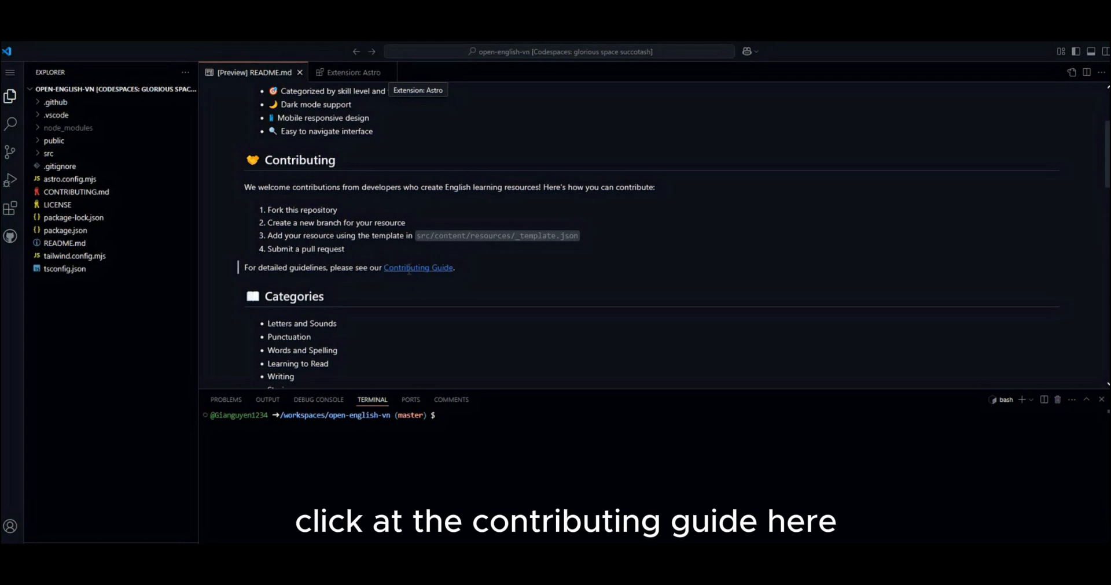
# Step: Open the Contributing Guide from the README preview and read through it
pyautogui.click(418, 268)
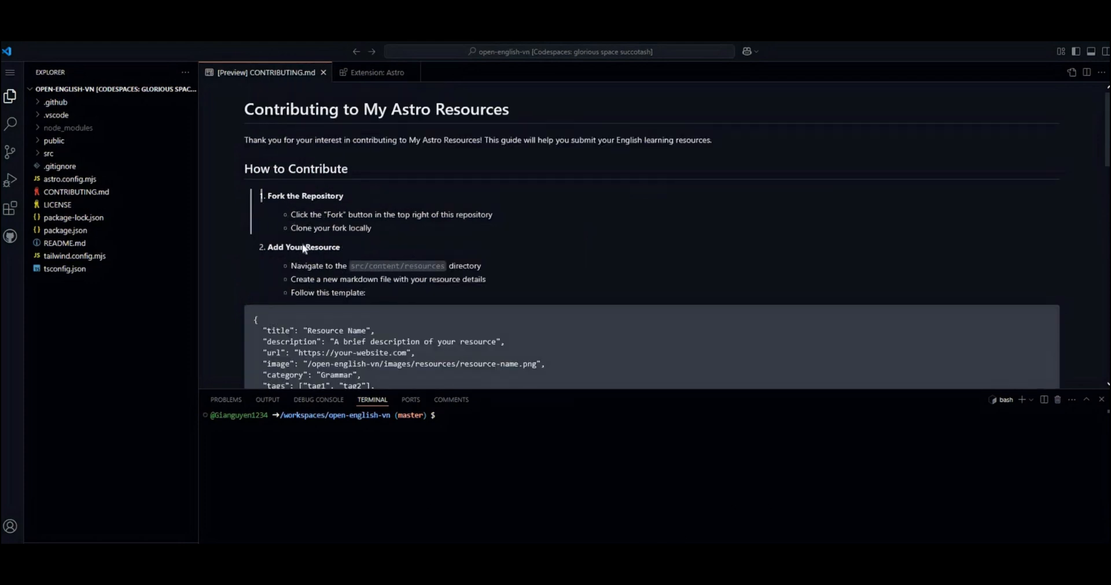
pyautogui.scroll(-3)
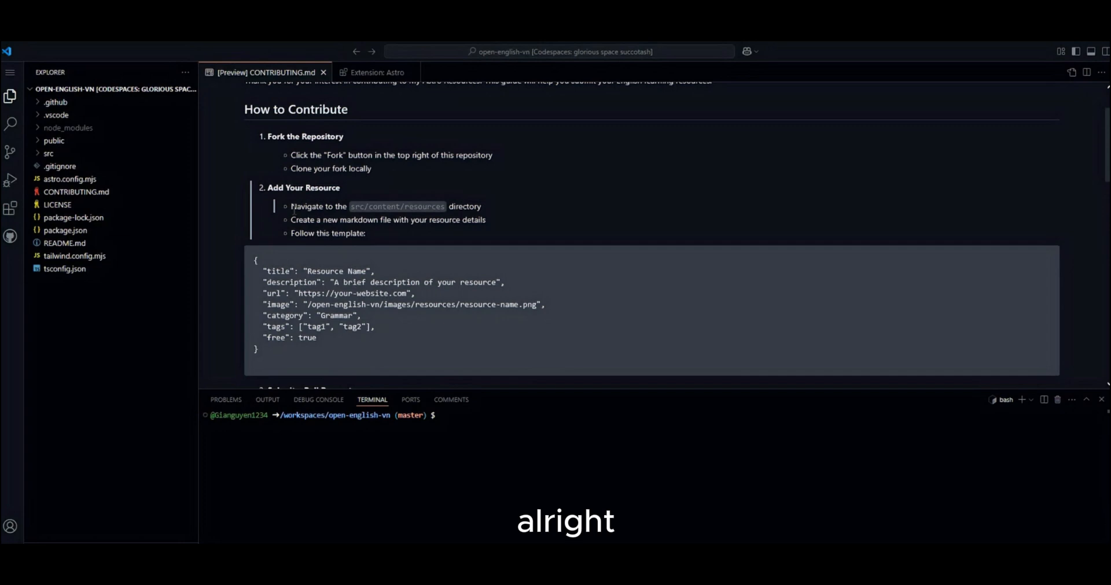
pyautogui.doubleClick(305, 206)
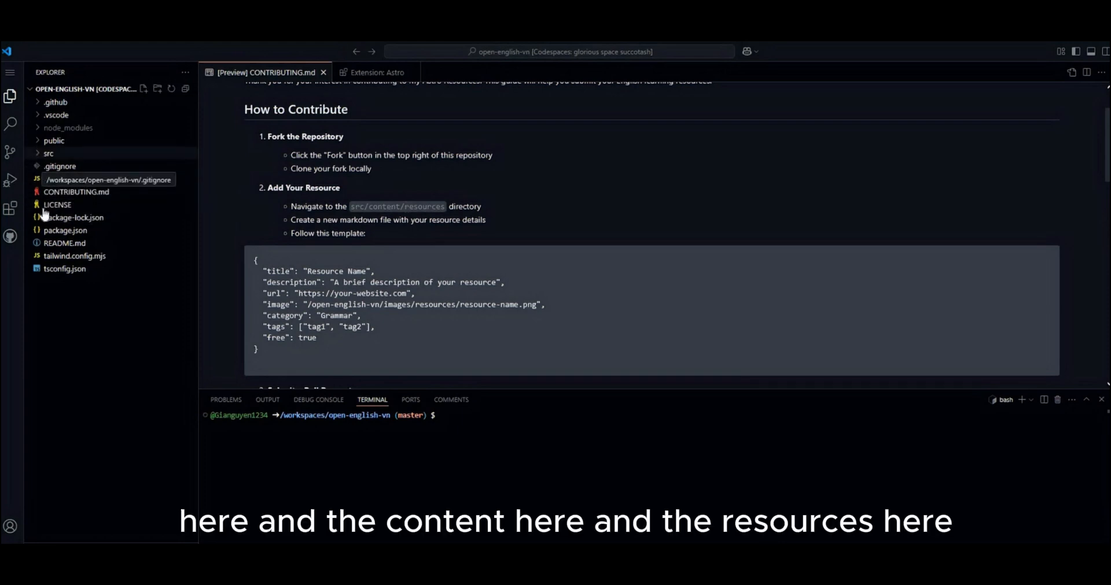
# Step: Expand src > content > resources to reveal the existing resource JSON files
pyautogui.click(49, 153)
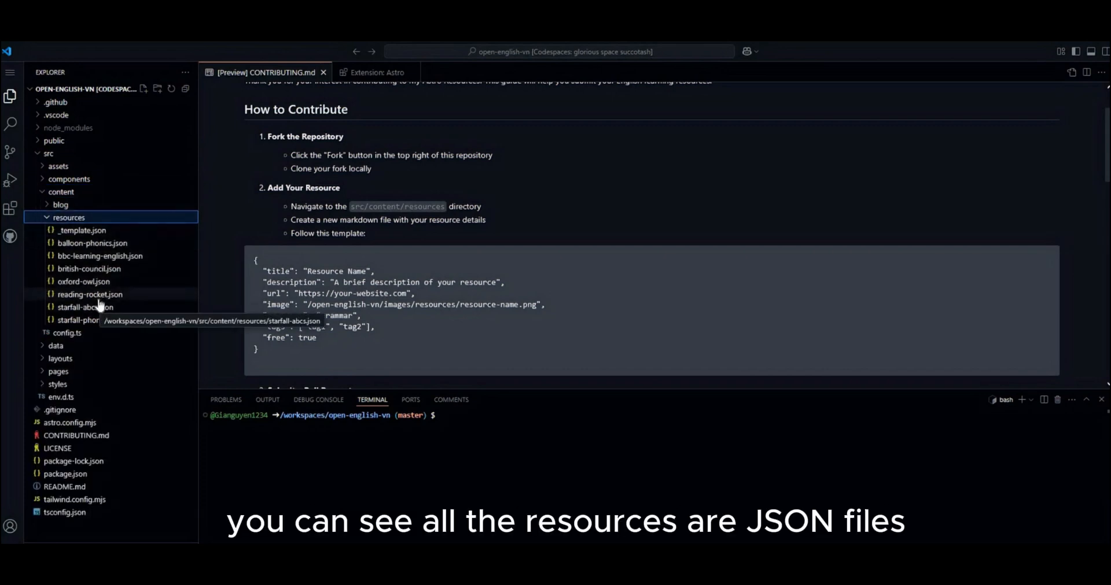
pyautogui.scroll(-3)
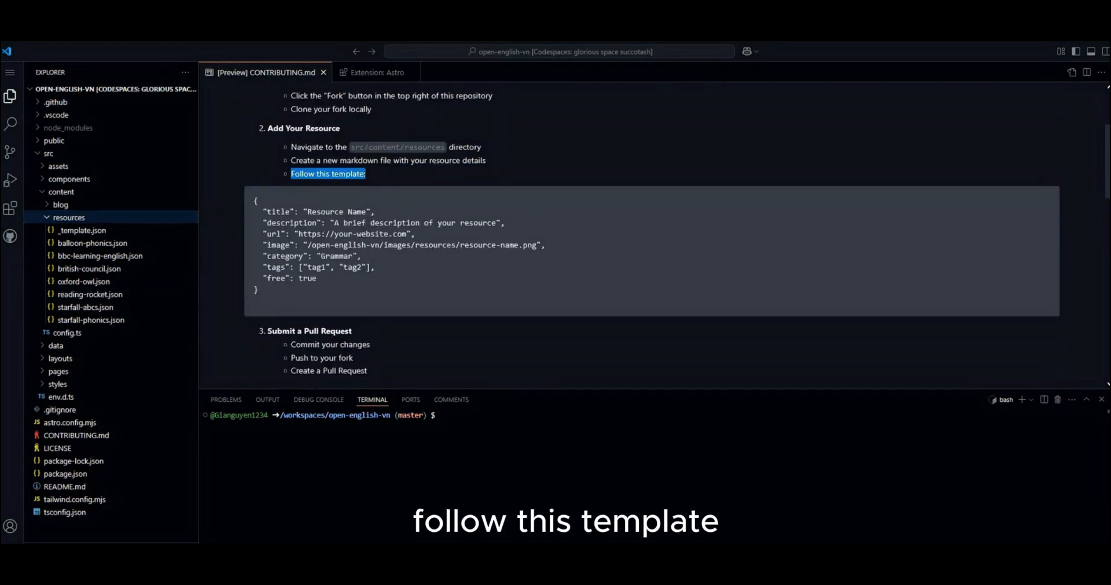
pyautogui.scroll(-3)
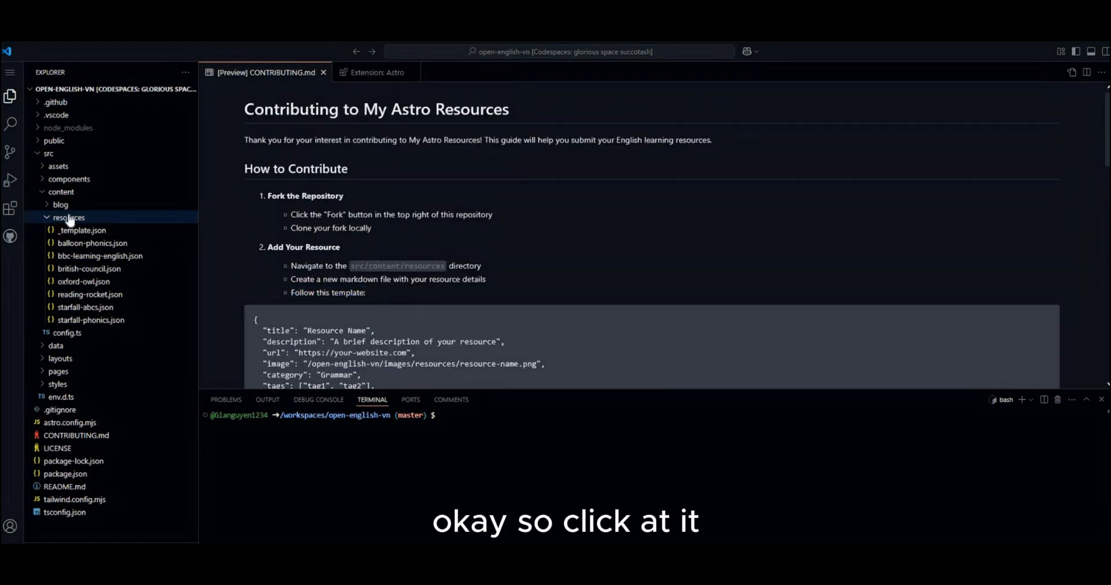
# Step: Begin a new file in the resources folder, taking the name Quill from the Notepad notes
pyautogui.click(68, 218)
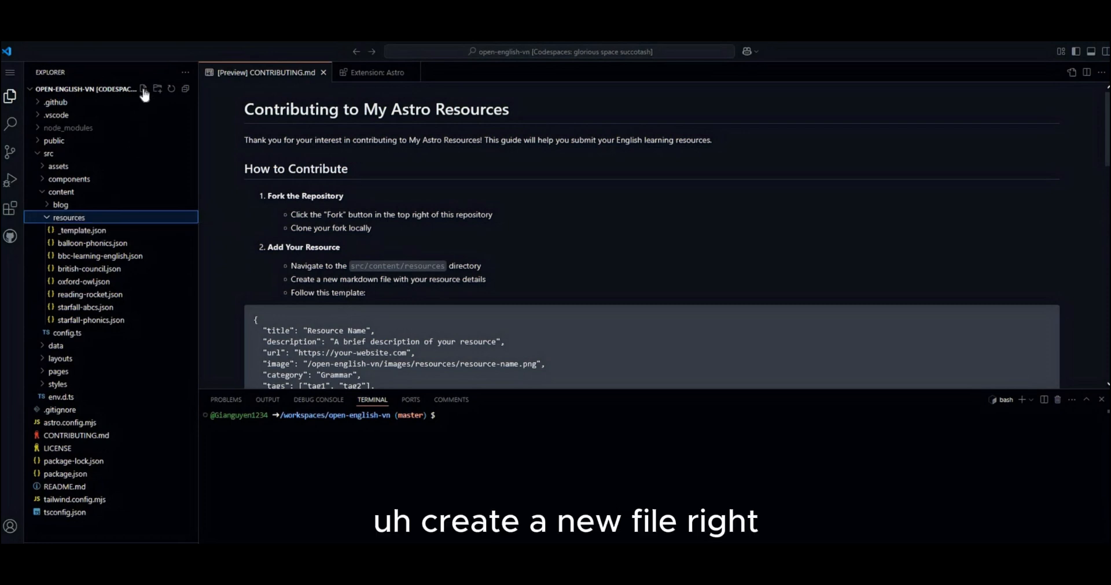
pyautogui.click(143, 89)
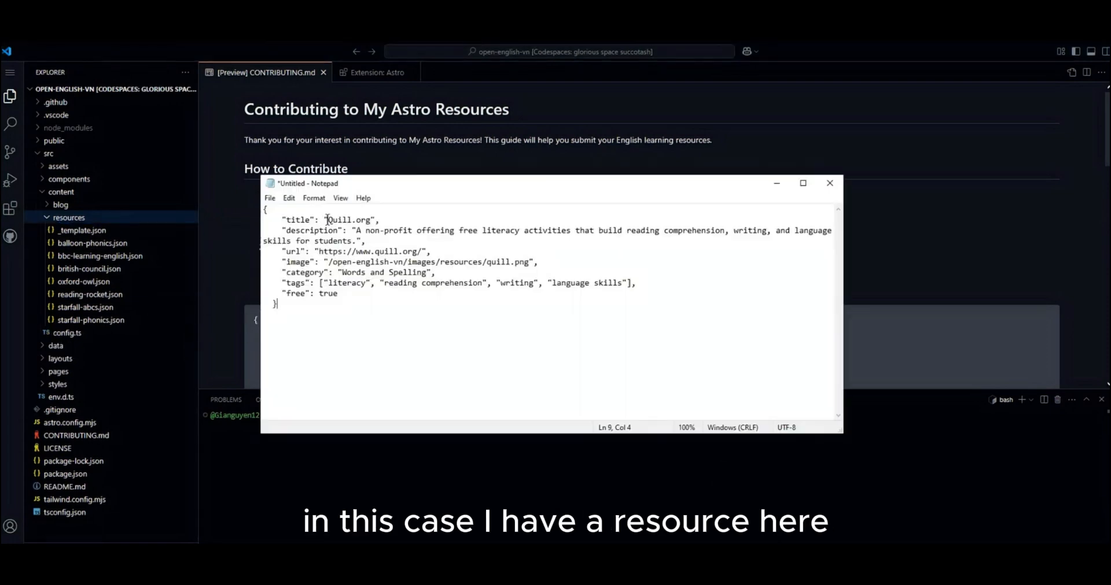
pyautogui.doubleClick(339, 220)
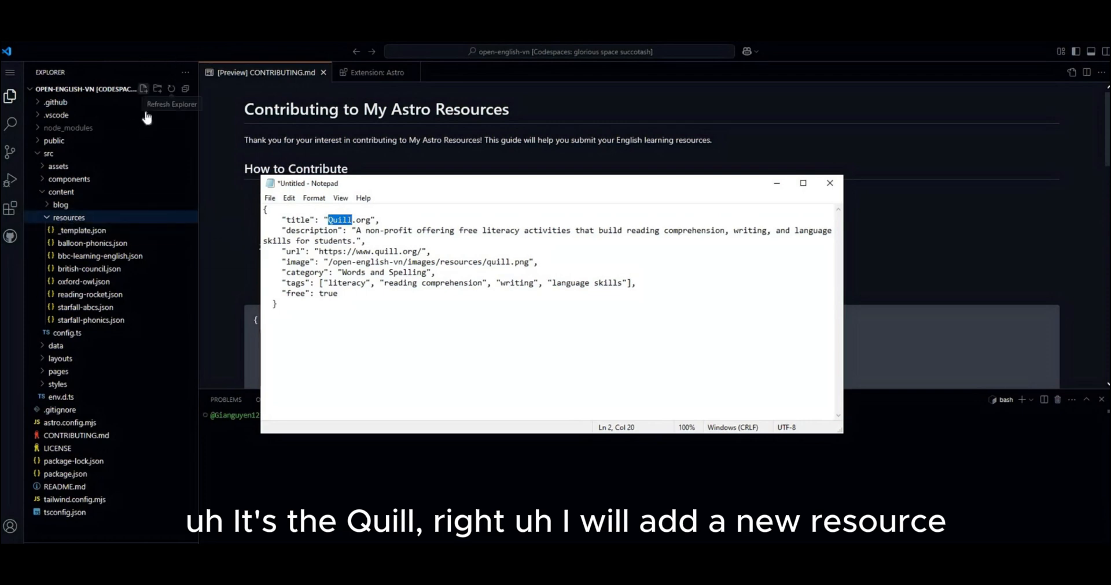
pyautogui.click(155, 89)
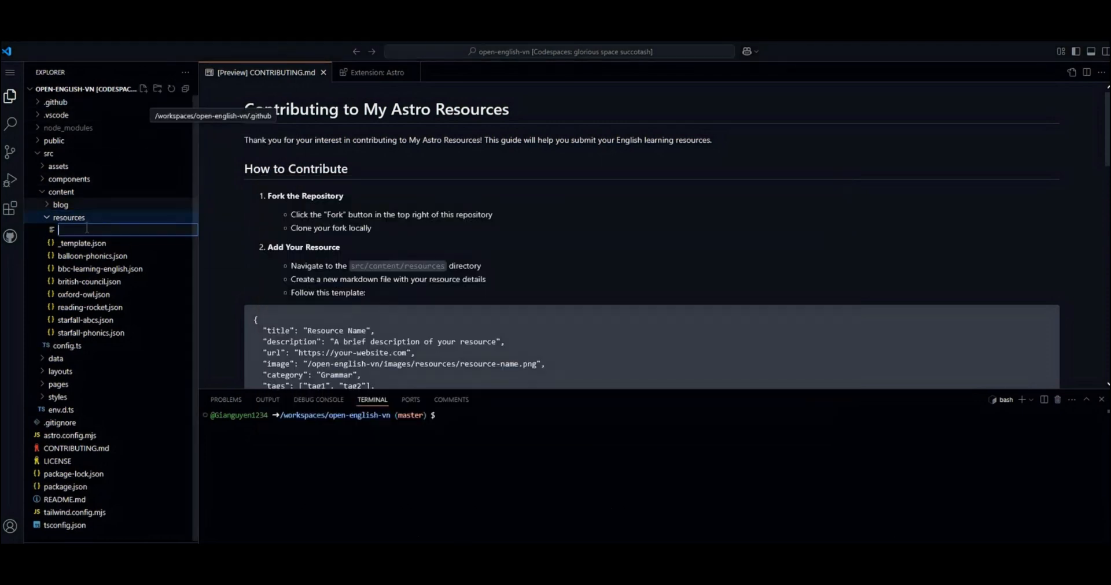
# Step: Name the new file quill.json and bring it up beside the reading-rocket.json example
pyautogui.write('quill.json')
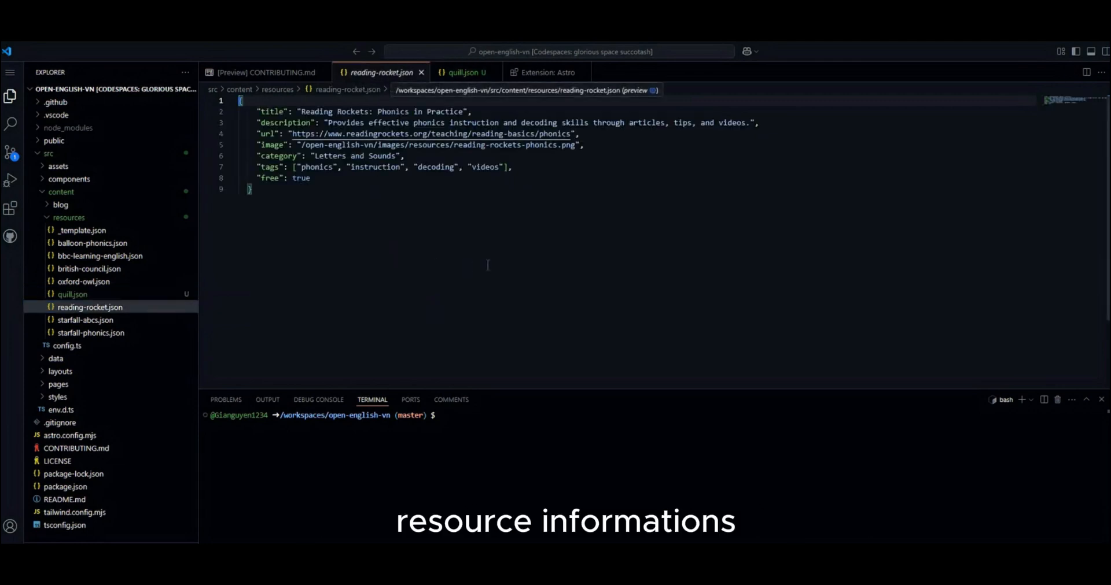
pyautogui.moveTo(468, 77)
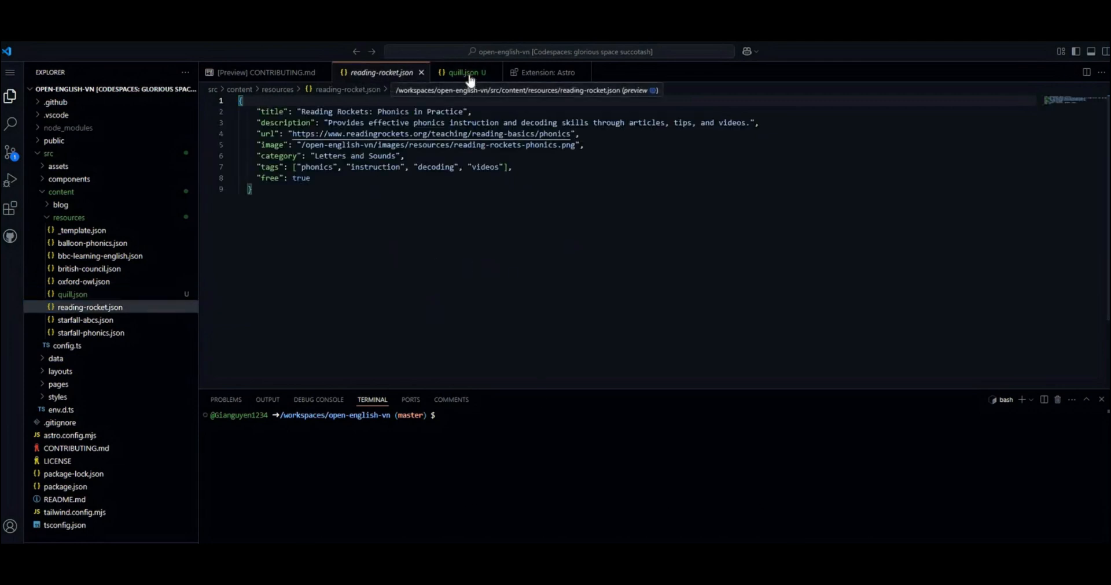
pyautogui.click(462, 72)
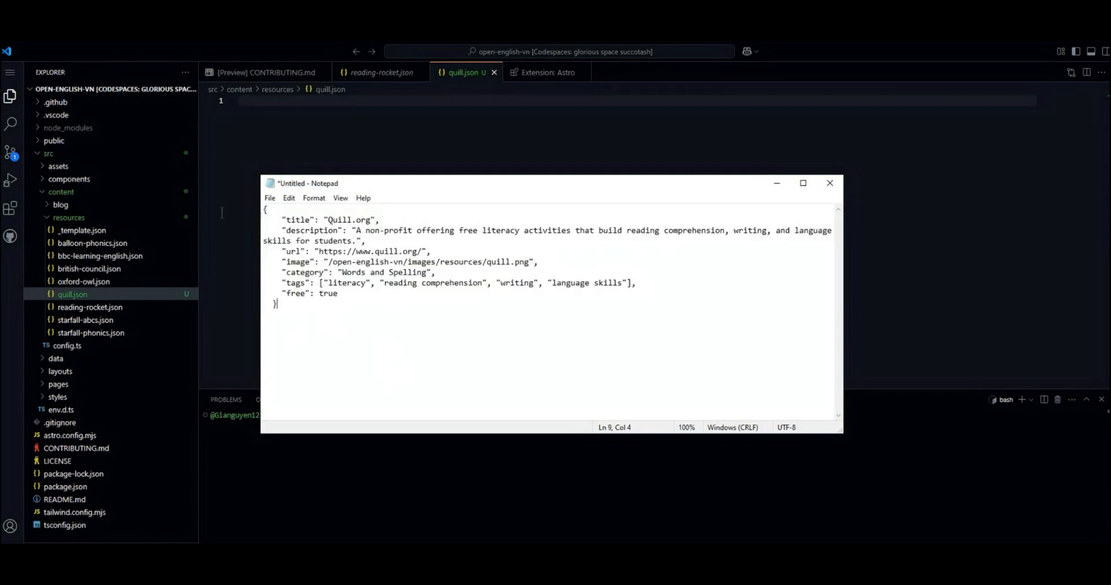
# Step: Paste the drafted Quill.org resource JSON (description, url, image path, category, tags, free flag) into quill.json
pyautogui.press('ctrl+a')
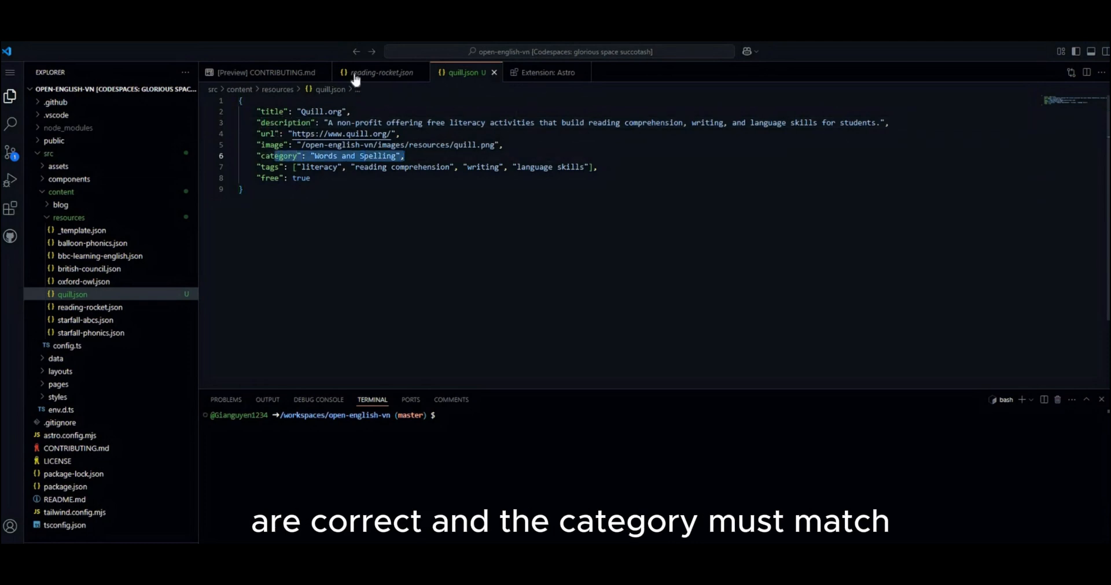
pyautogui.click(267, 71)
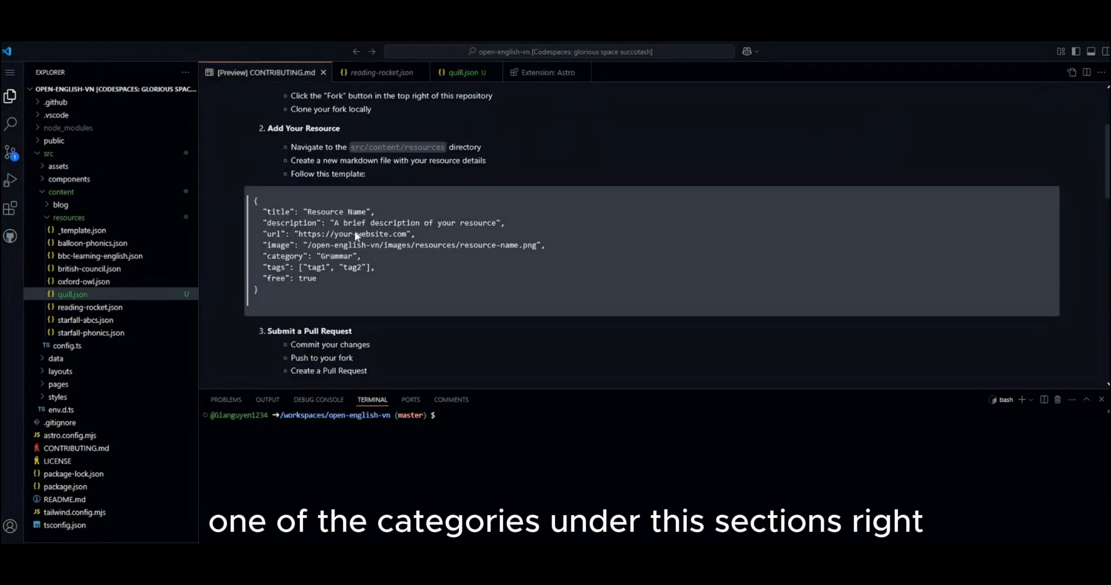
pyautogui.scroll(-3)
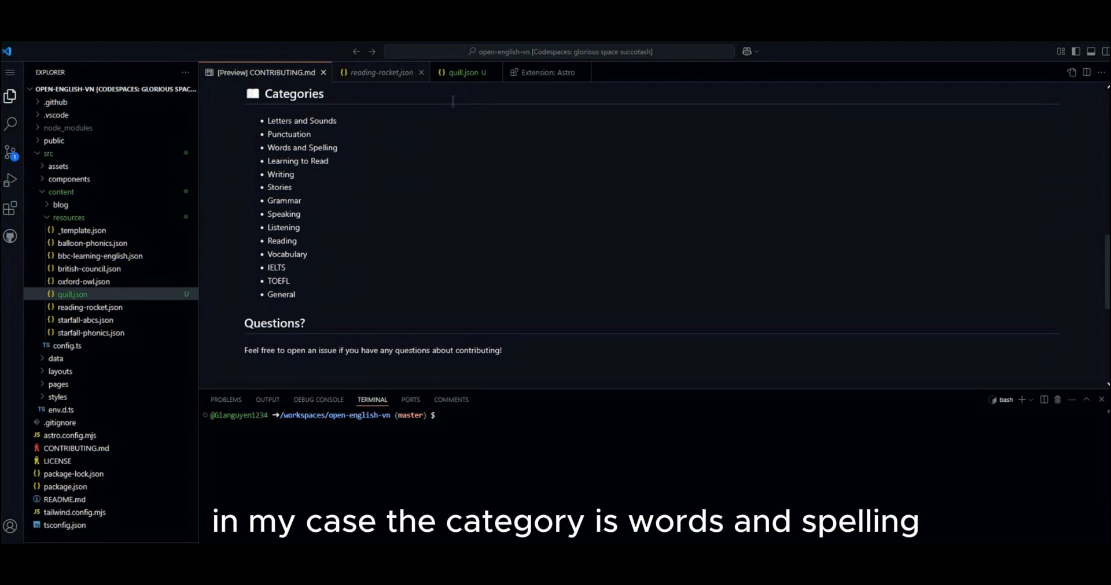
pyautogui.click(460, 72)
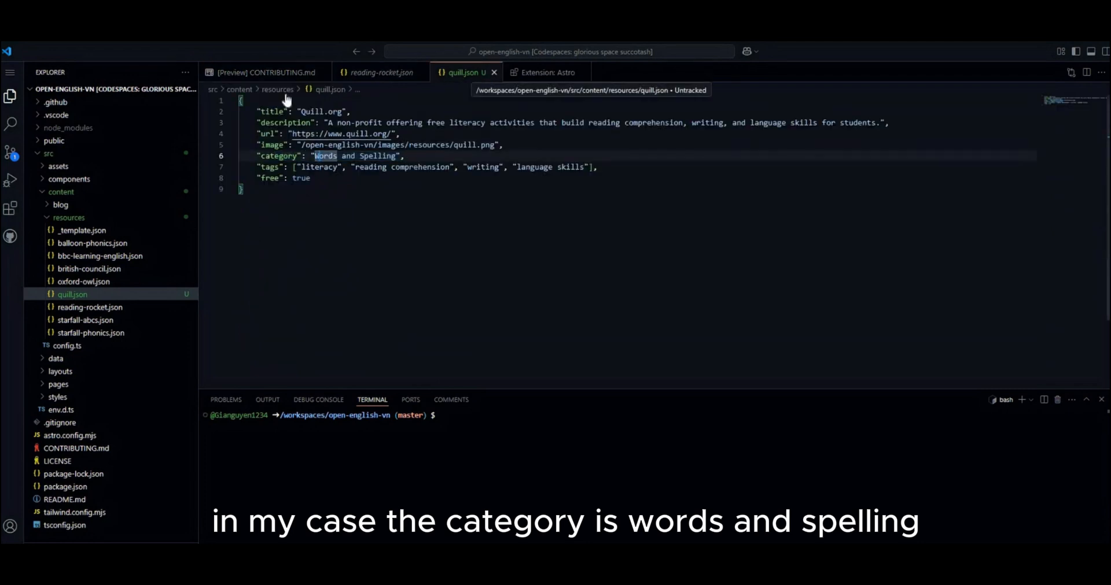
pyautogui.click(264, 72)
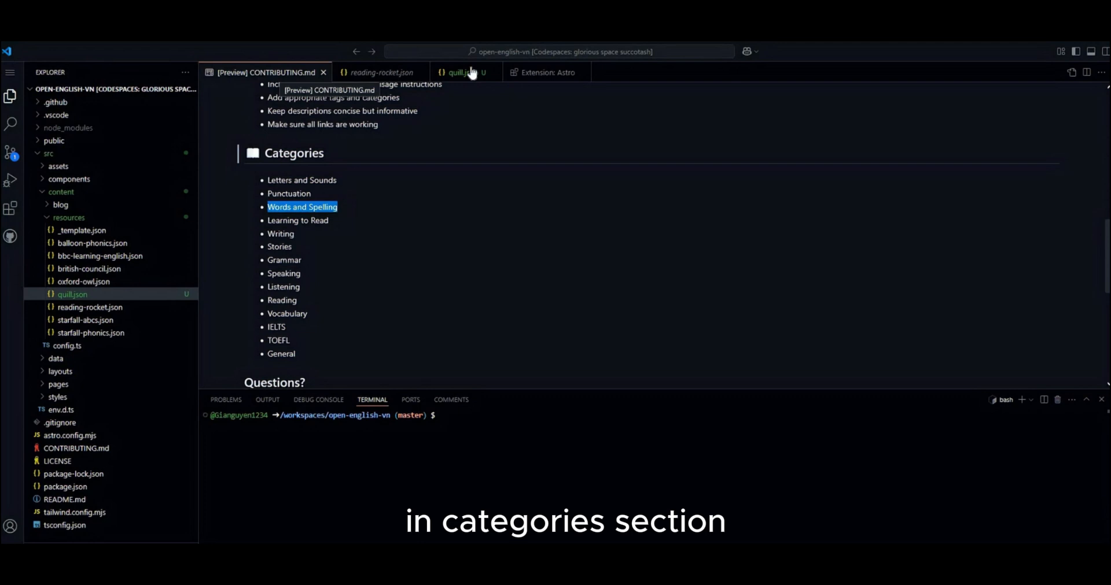
pyautogui.click(462, 72)
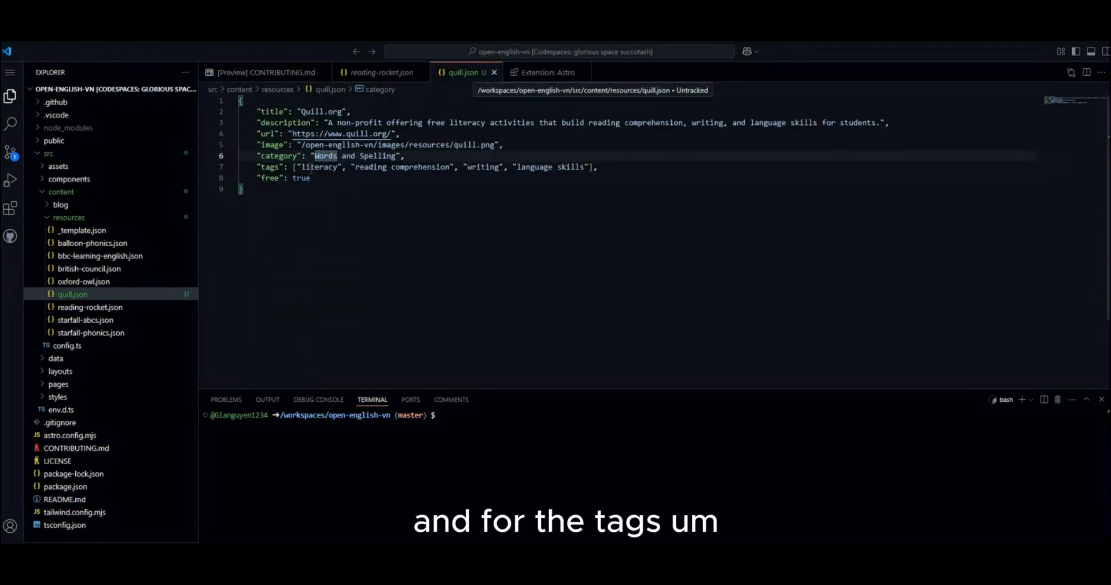
pyautogui.doubleClick(318, 167)
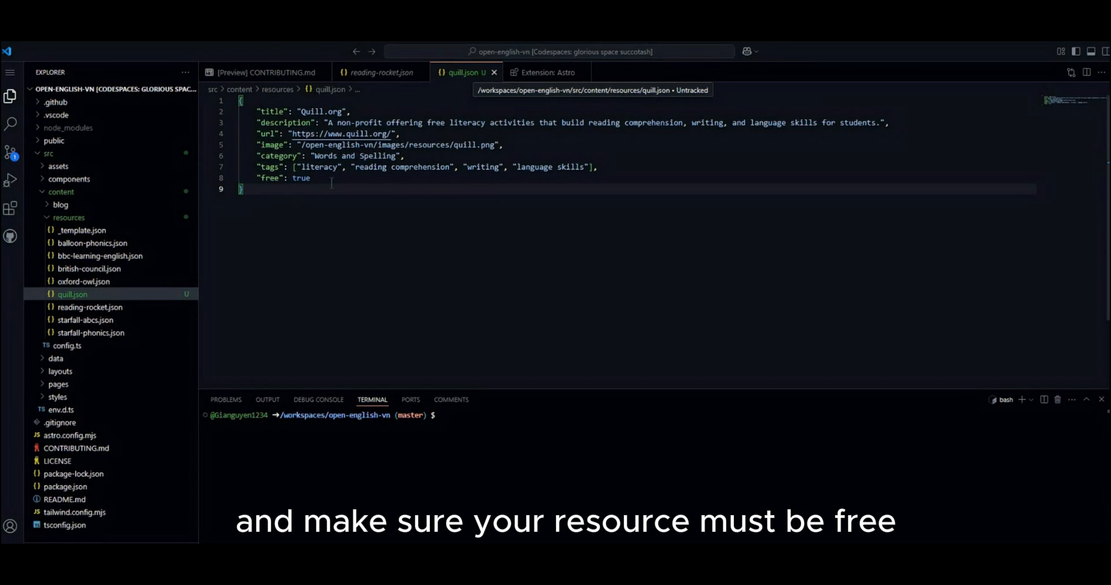
pyautogui.doubleClick(270, 178)
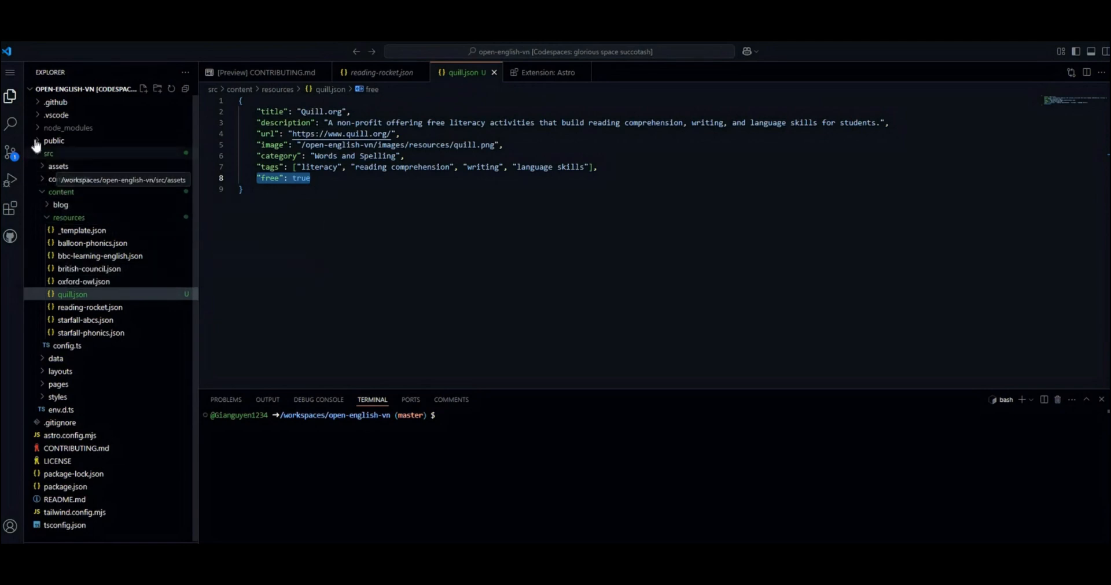
# Step: Paste the Quill screenshot into public/images/resources as image.png
pyautogui.click(55, 140)
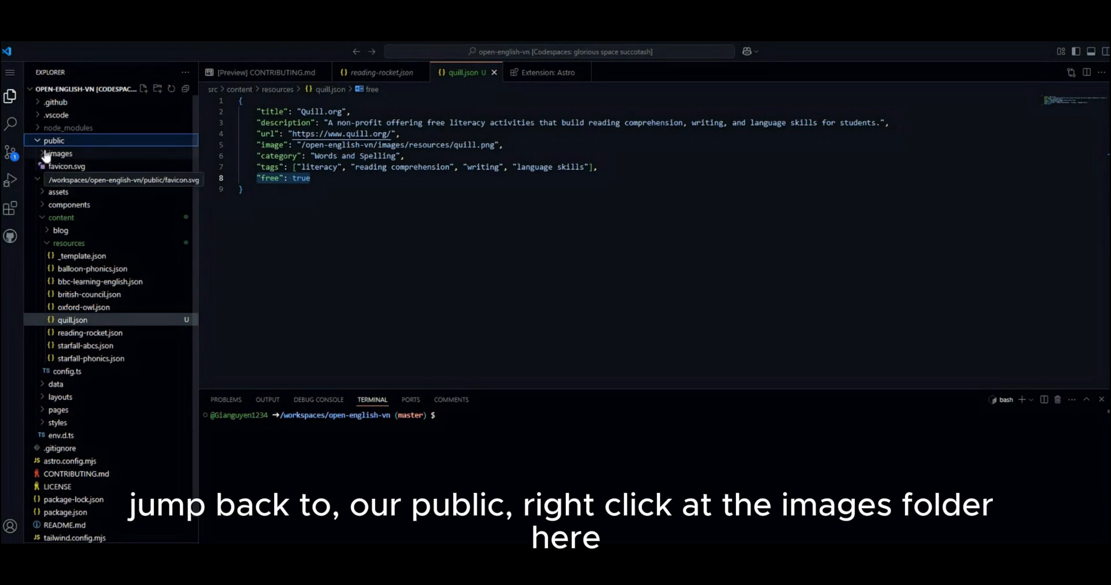
pyautogui.click(59, 153)
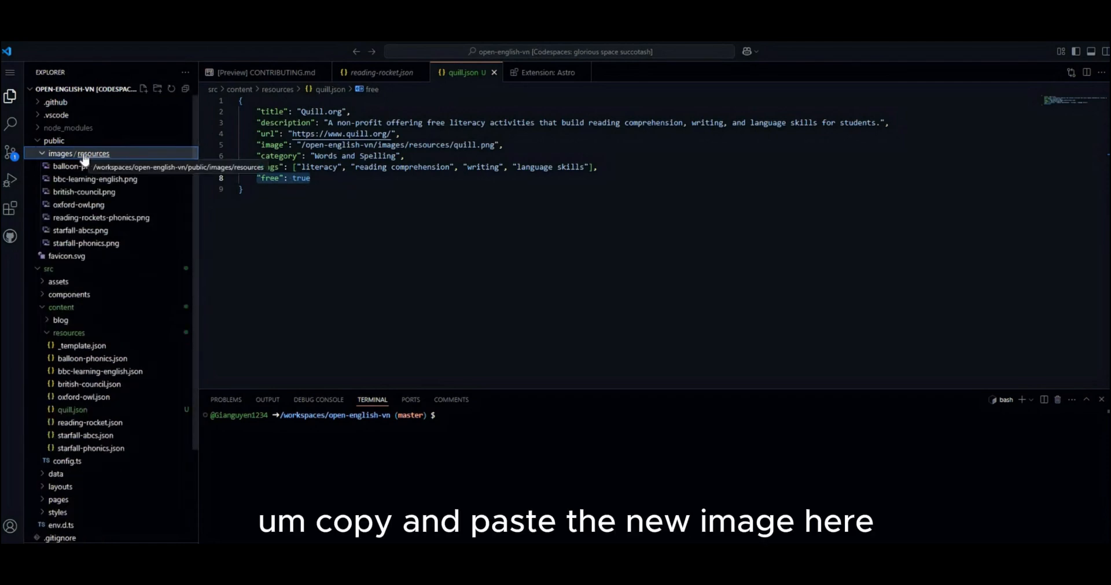
pyautogui.click(100, 165)
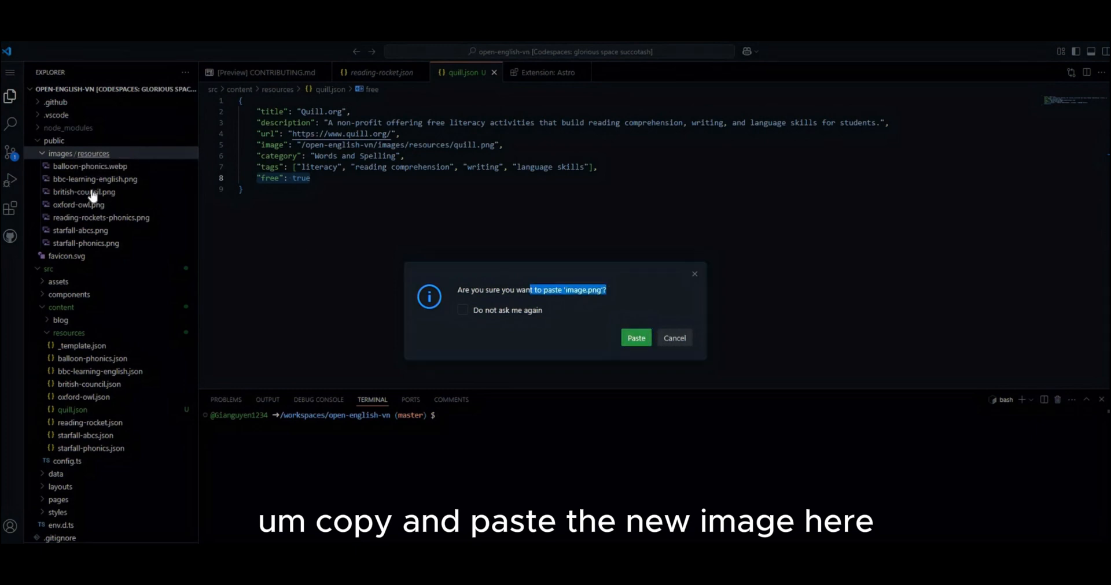
pyautogui.click(635, 337)
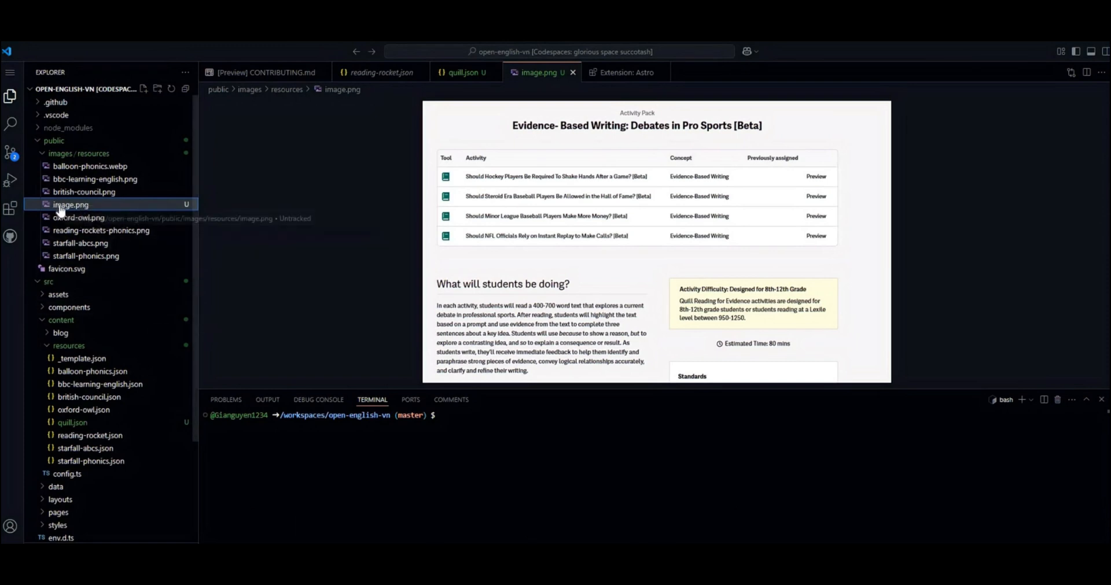
# Step: Rename image.png to quill.png to match quill.json's image path
pyautogui.rightClick(71, 204)
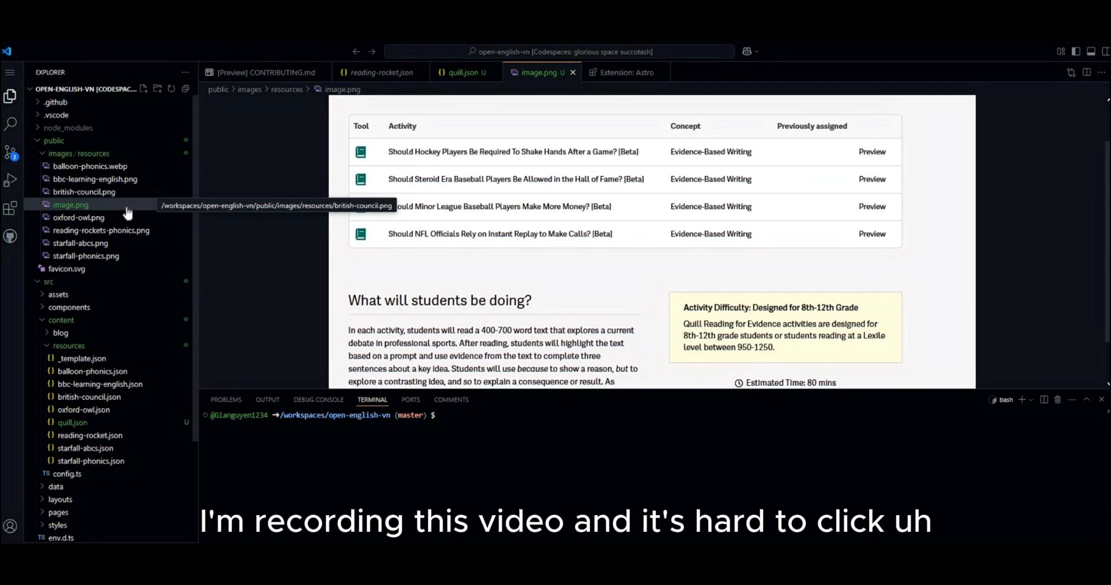
pyautogui.rightClick(71, 205)
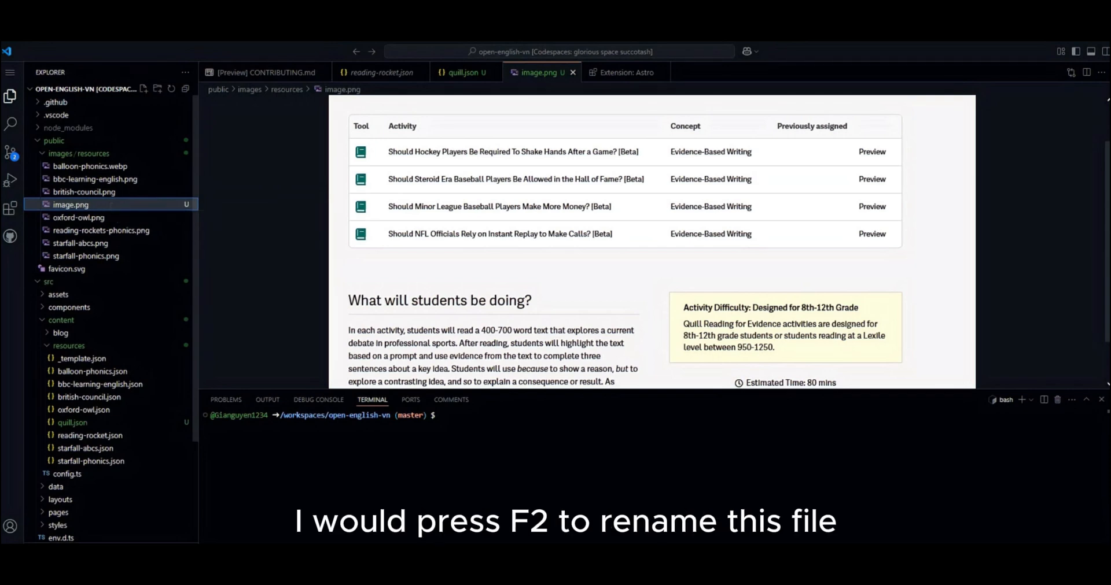
pyautogui.press('F2')
pyautogui.write('quill')
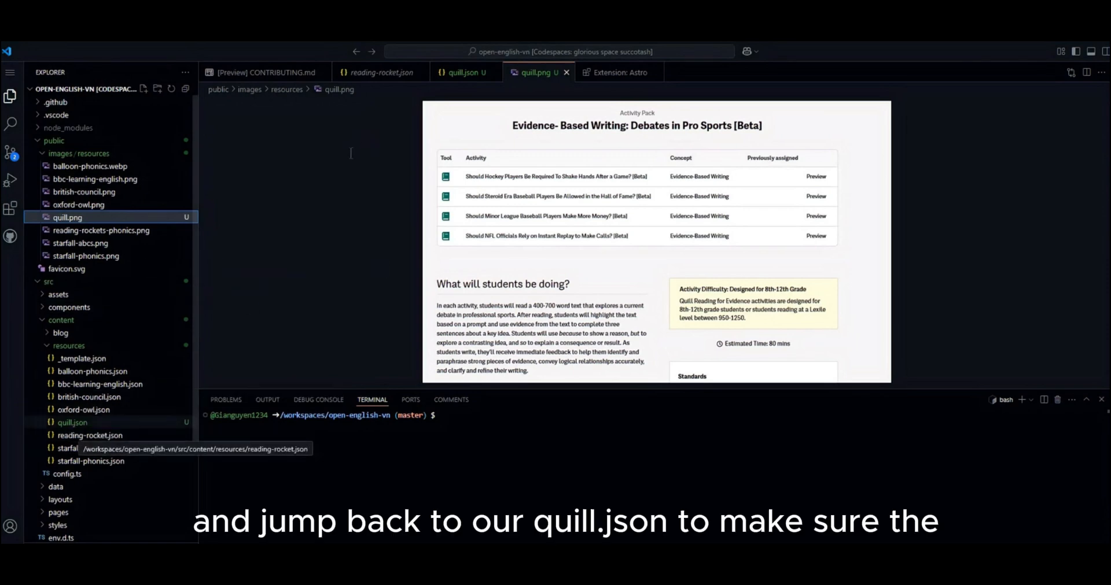
# Step: Check quill.json's image path, then enter commit message 'add a new resource: quill' in Source Control
pyautogui.click(462, 71)
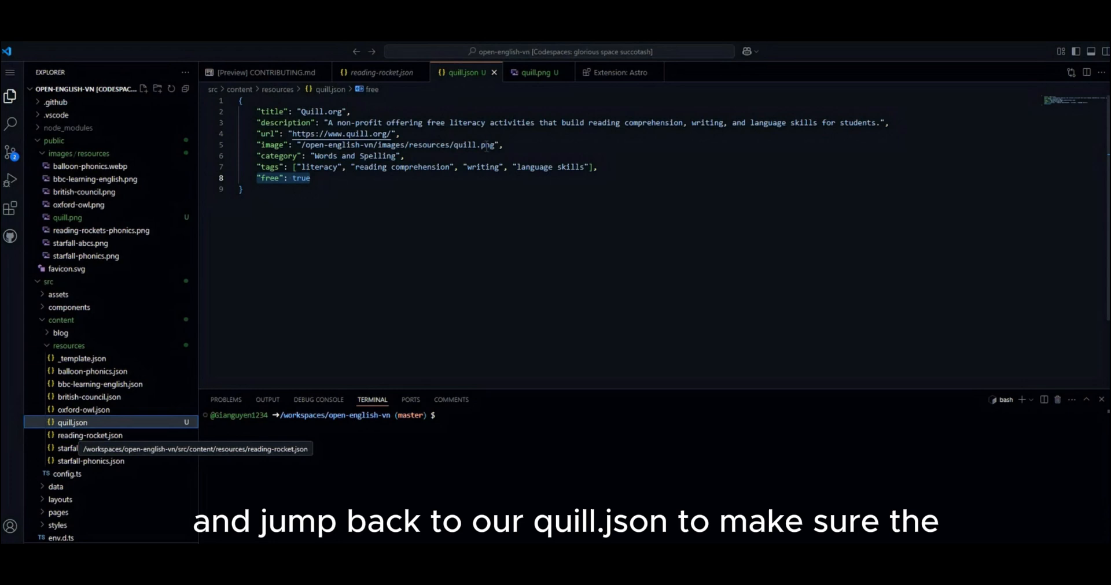
pyautogui.doubleClick(474, 144)
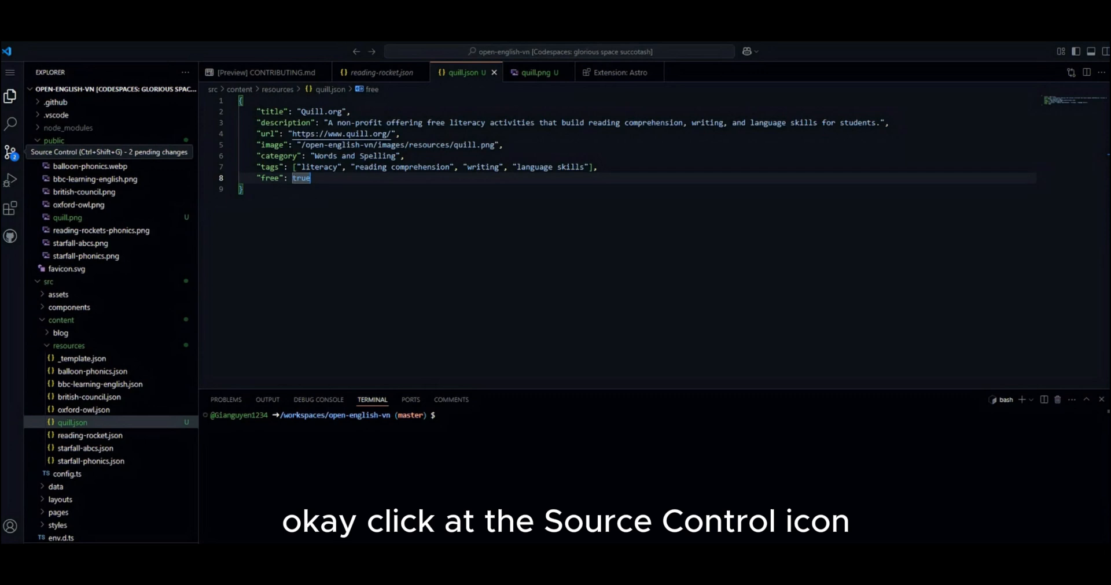
pyautogui.click(11, 152)
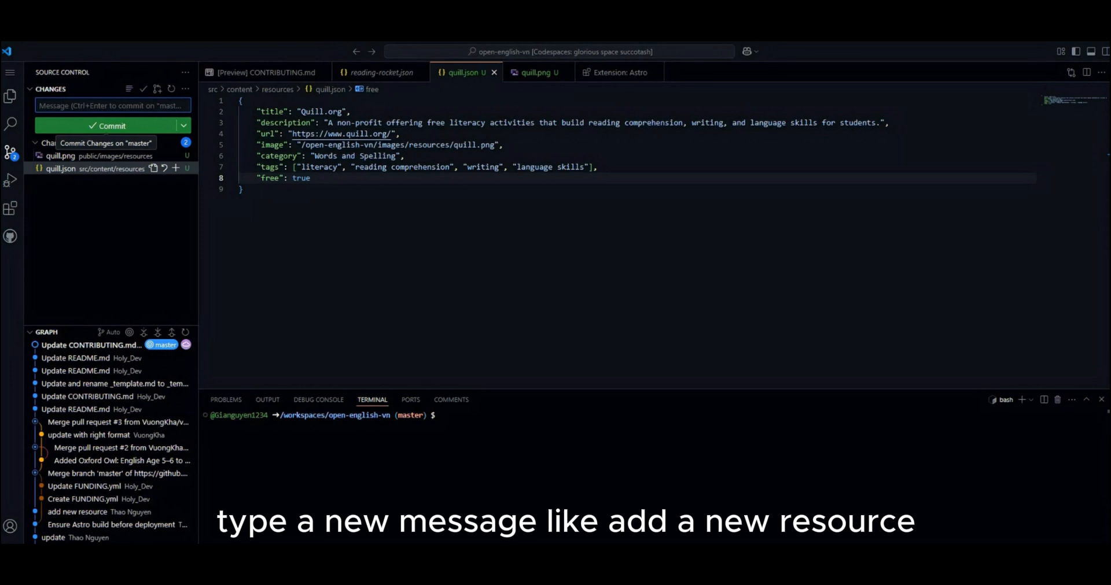
pyautogui.write('add a new resource:')
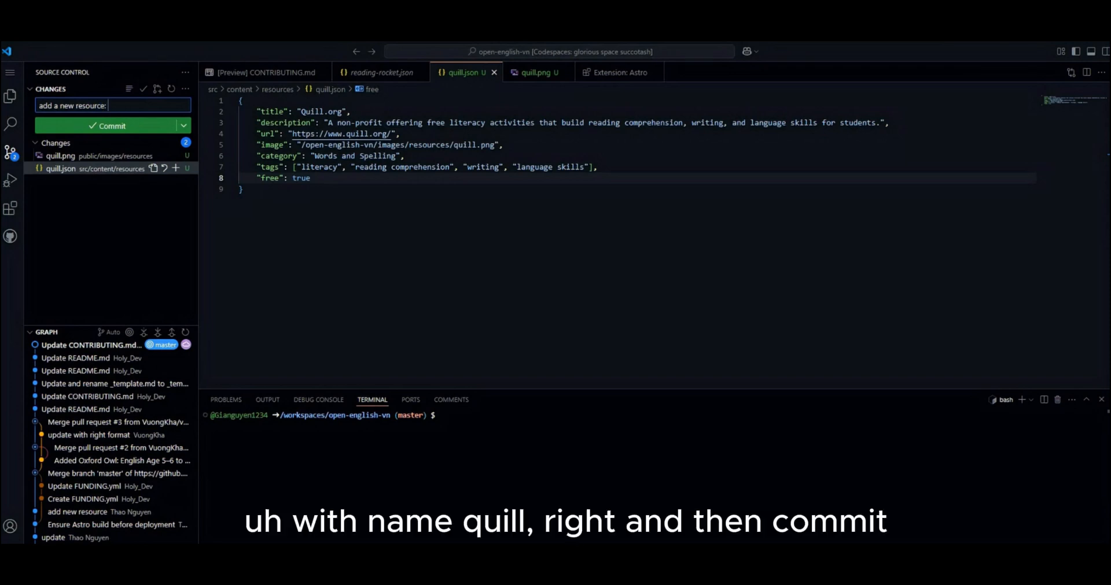
pyautogui.write('quill')
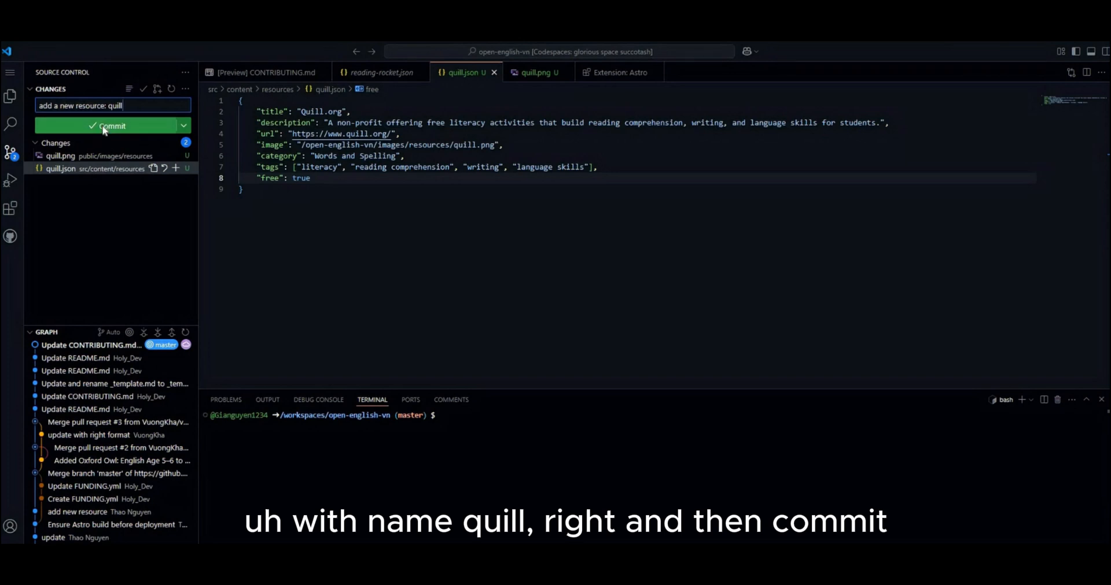
# Step: Commit both new files, staging all changes, and sync the commit to origin/master
pyautogui.click(112, 125)
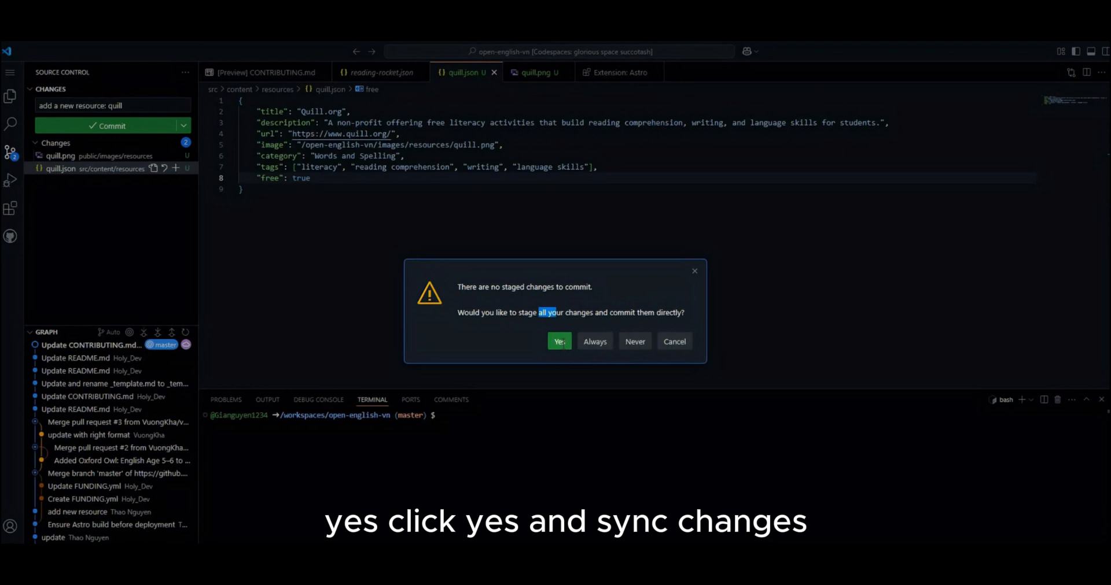
pyautogui.click(558, 342)
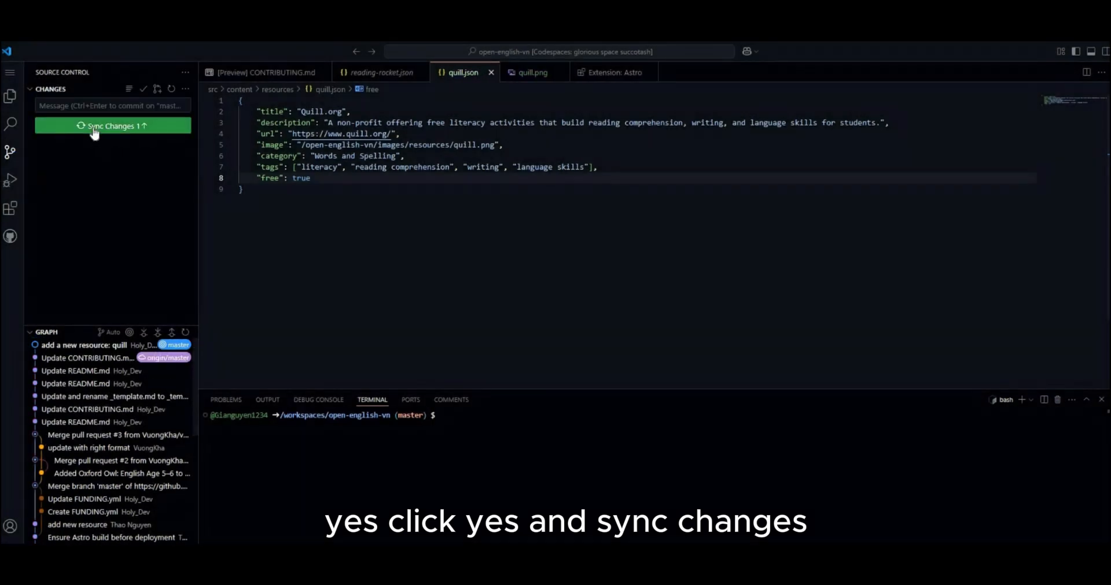
pyautogui.click(112, 125)
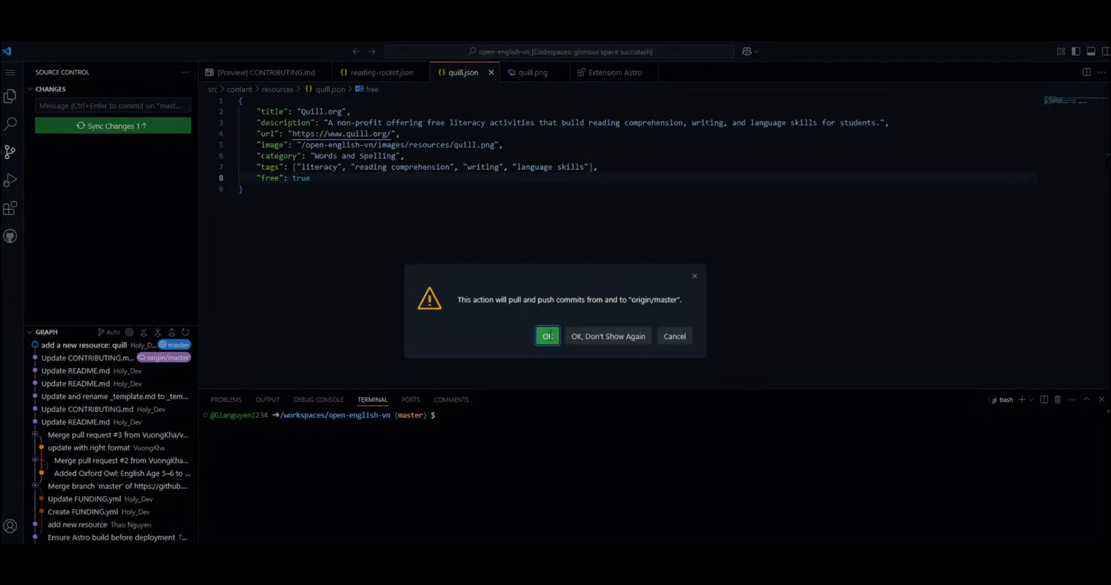
pyautogui.click(547, 335)
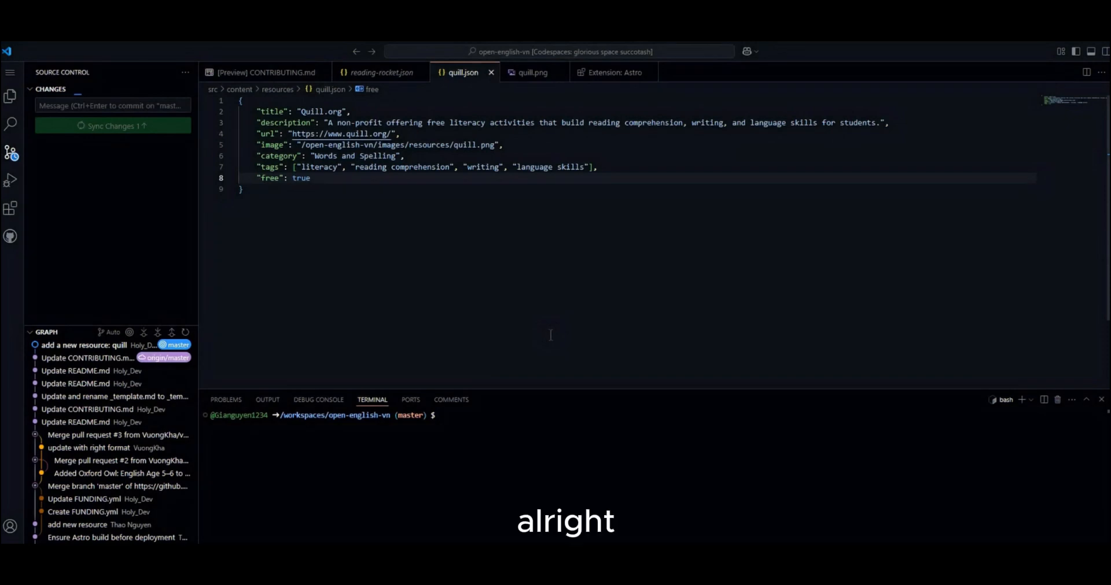
pyautogui.click(112, 125)
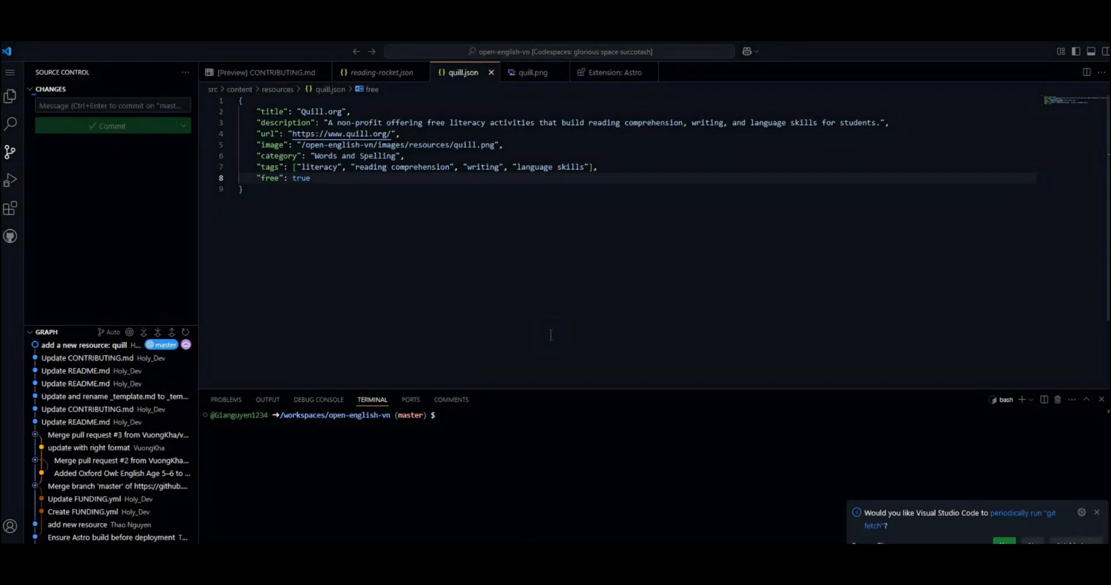
pyautogui.moveTo(925, 483)
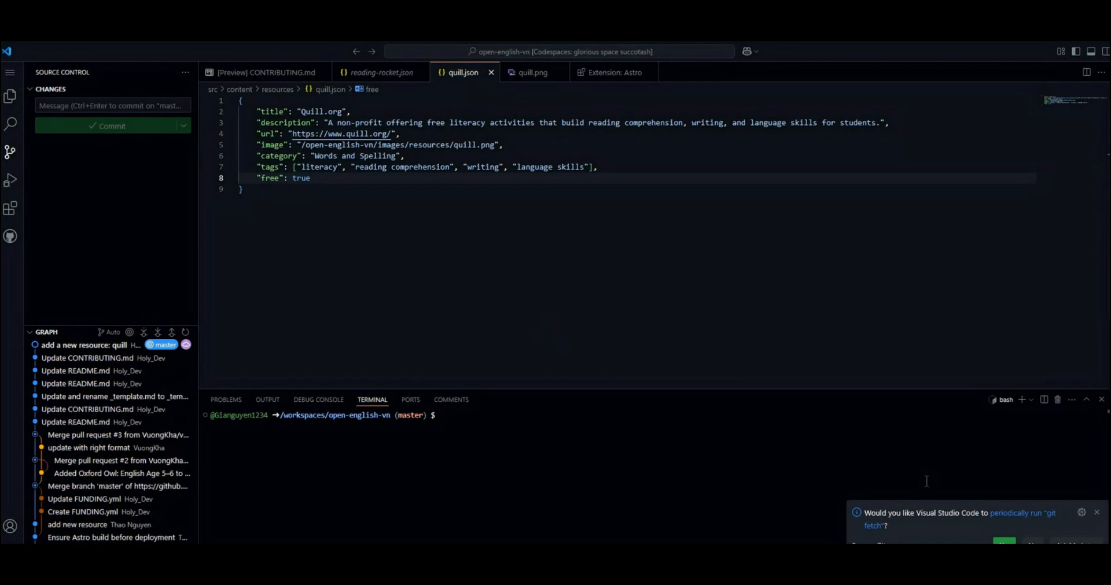